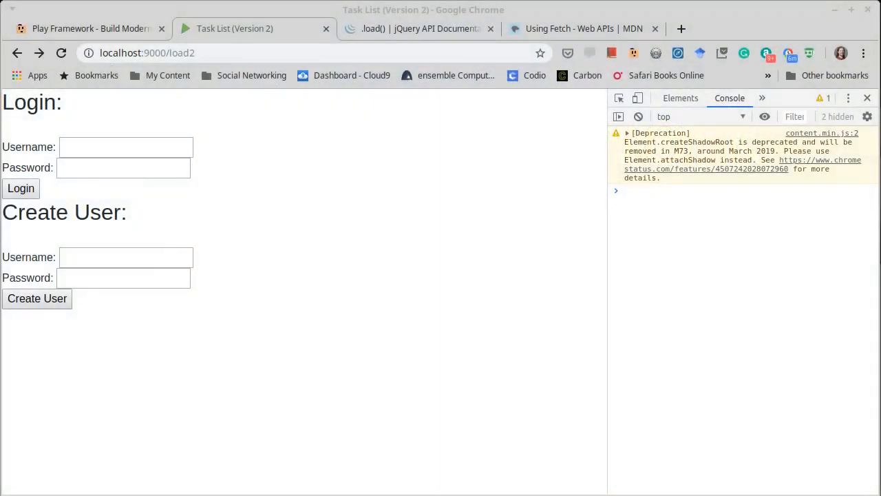
Log in to the task list with the saved username and password.
left_click(125, 146)
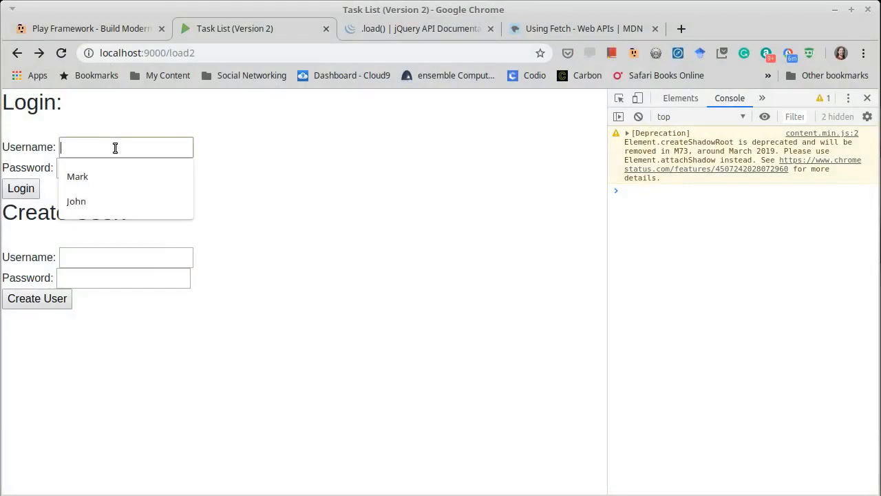
left_click(77, 176)
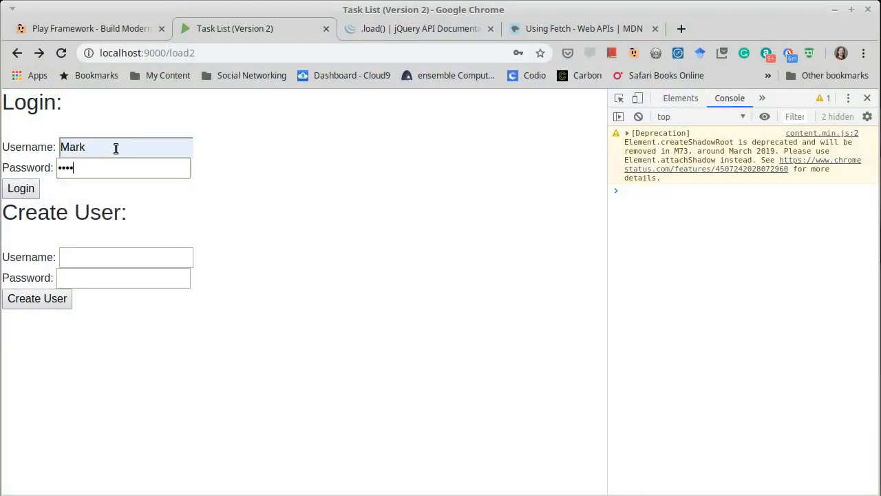
left_click(20, 187)
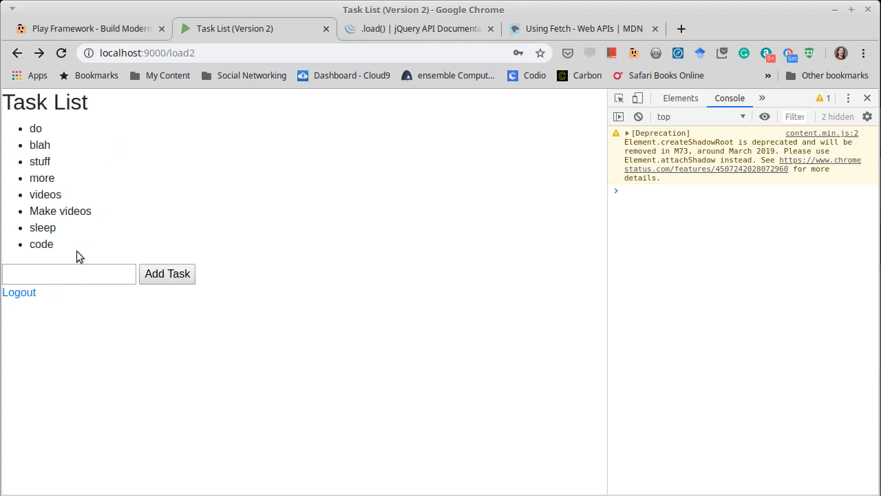
Enter a new task 'code in Scala' in the task box and submit it.
left_click(69, 275)
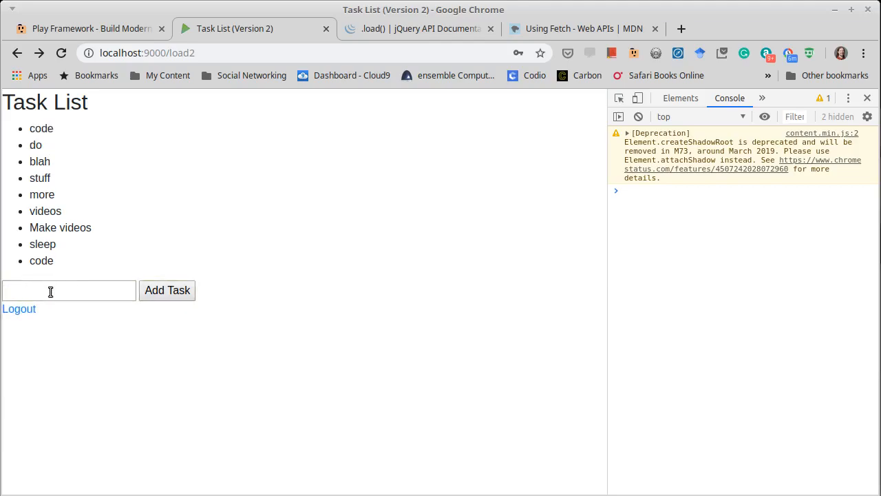
type("code in")
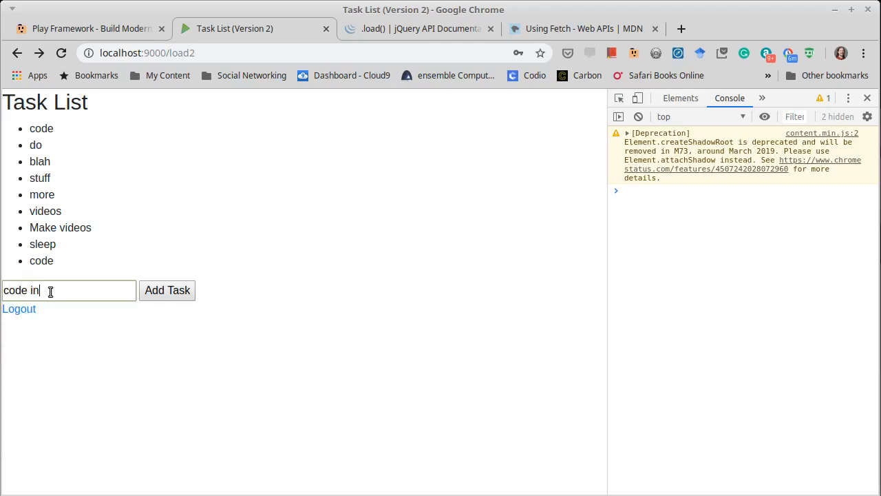
type("Scala")
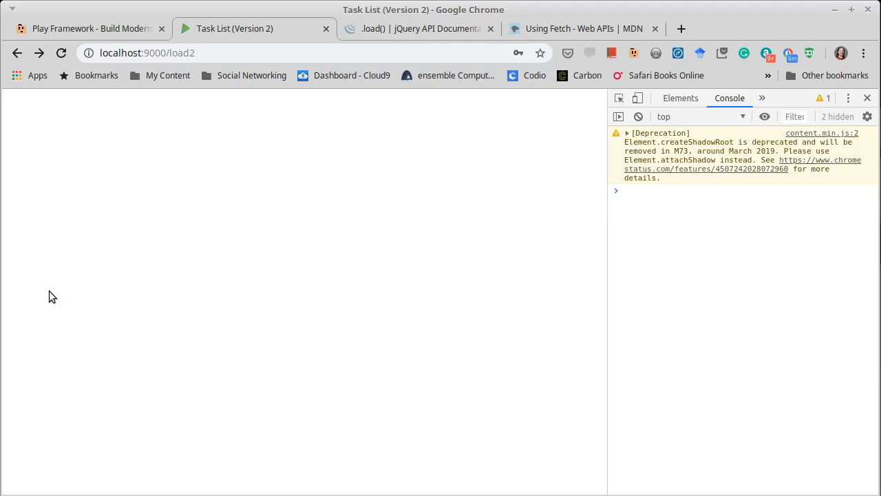
mouse_move(680, 222)
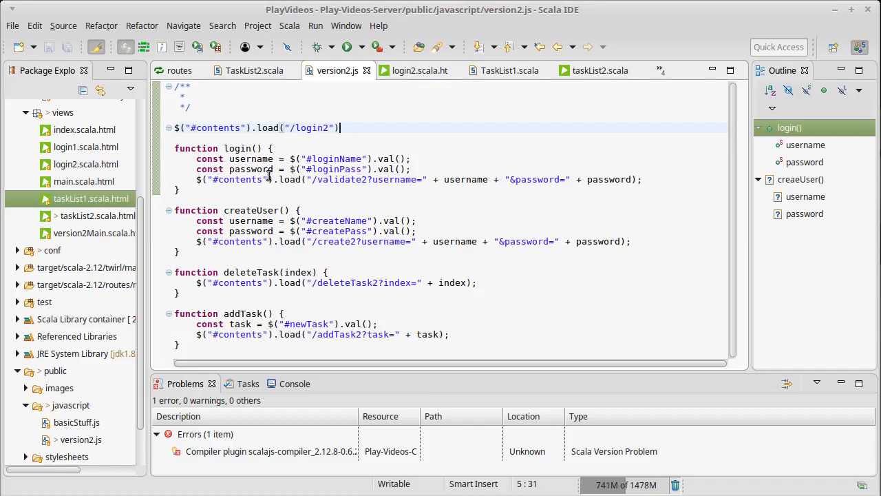
Review addTask in version2.js, then view the version 2 routes including addTask2.
left_click_drag(312, 335, 397, 335)
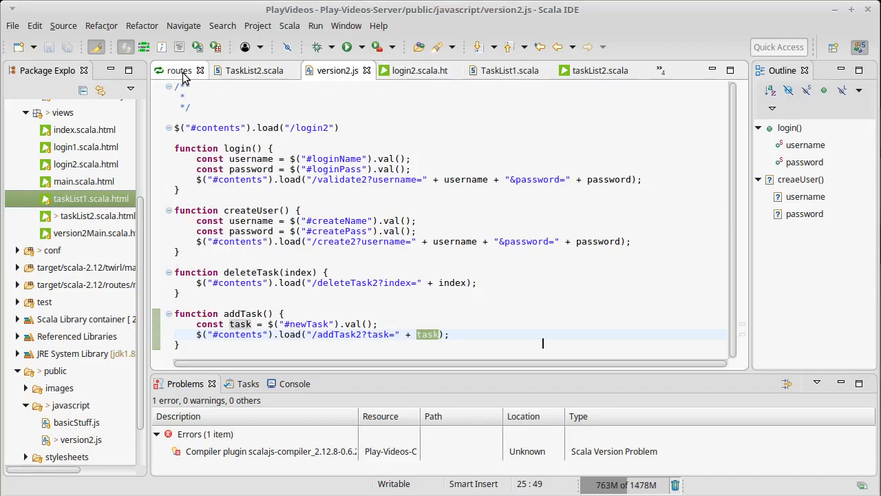
left_click(180, 70)
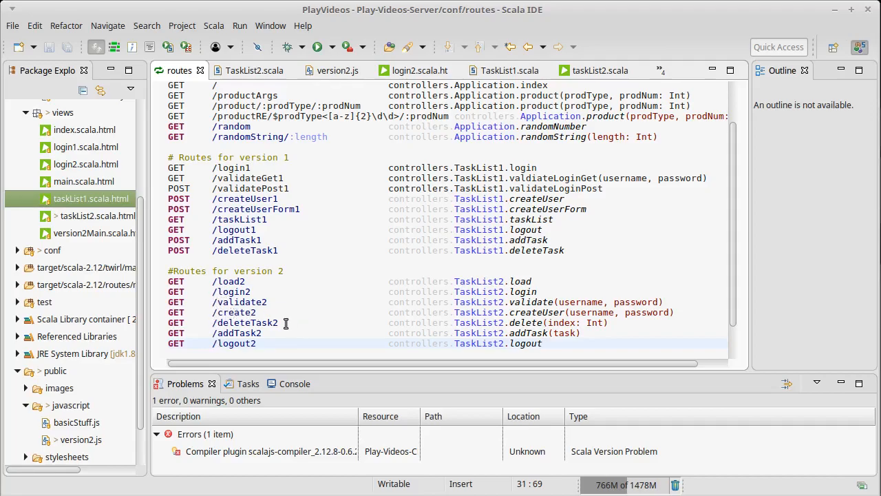
left_click(303, 332)
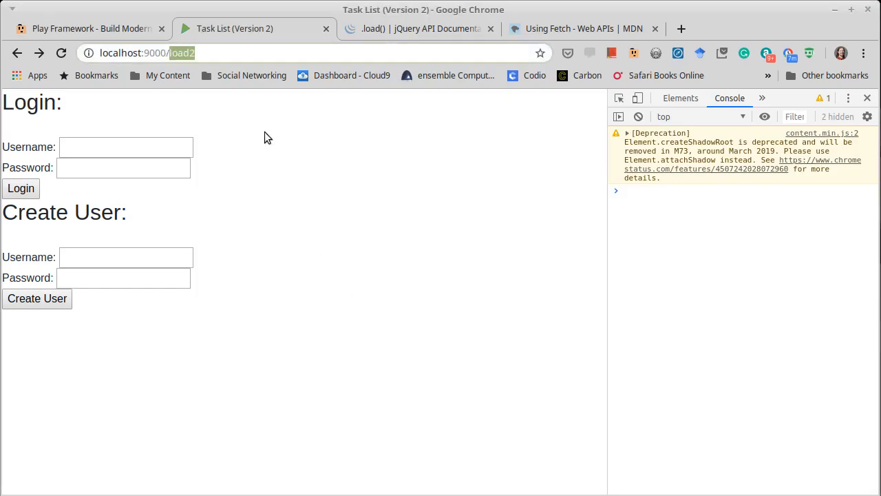
Load the addTask2?task=hi address directly so 'hi' heads the task list.
type("addTask2?")
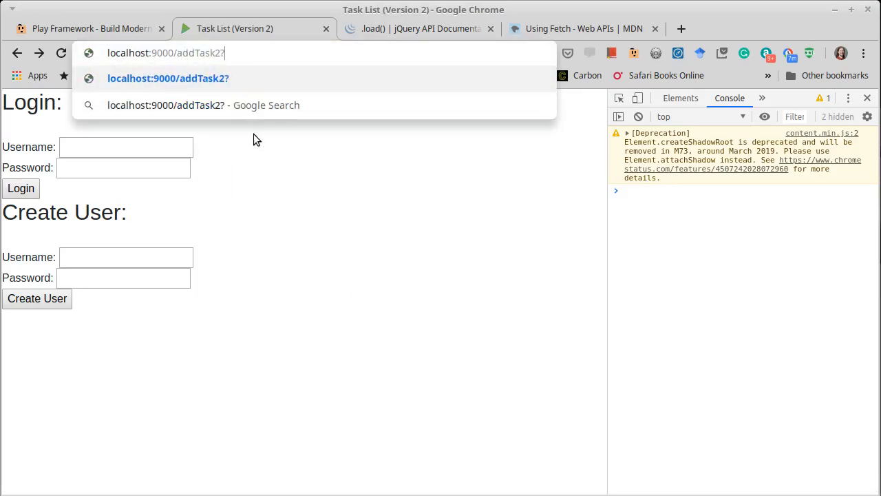
type("task=")
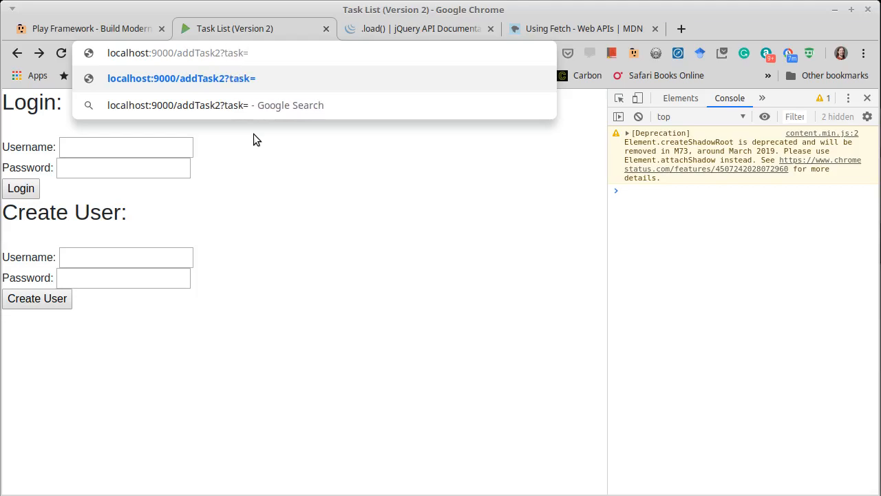
type("hi")
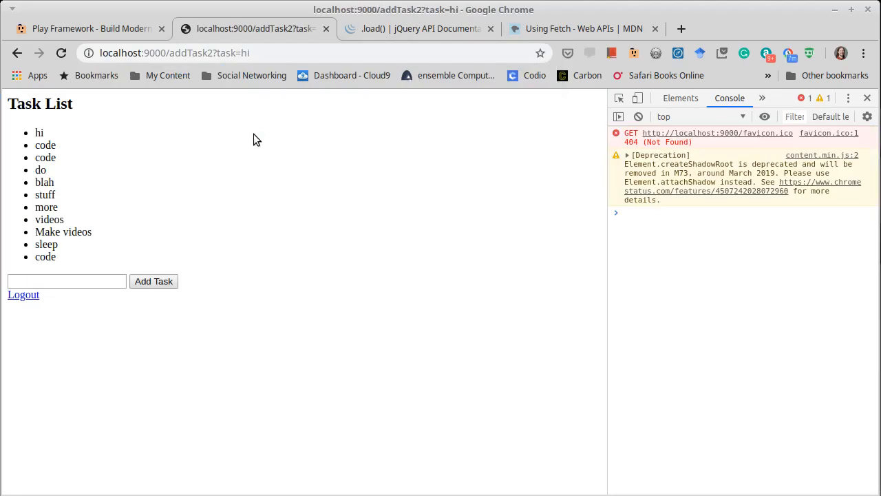
mouse_move(104, 172)
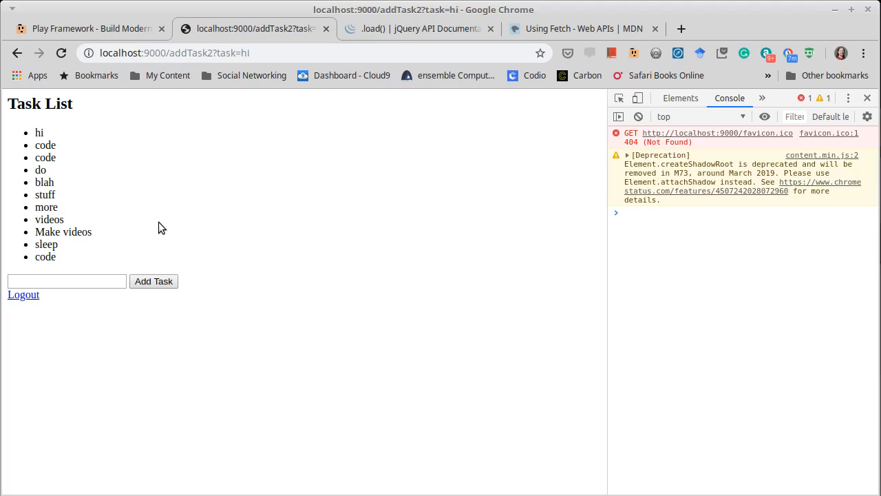
mouse_move(168, 210)
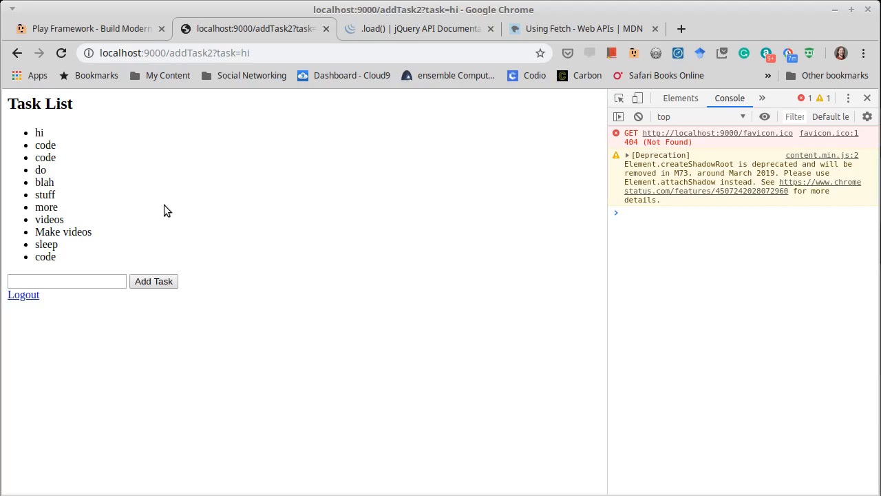
mouse_move(36, 145)
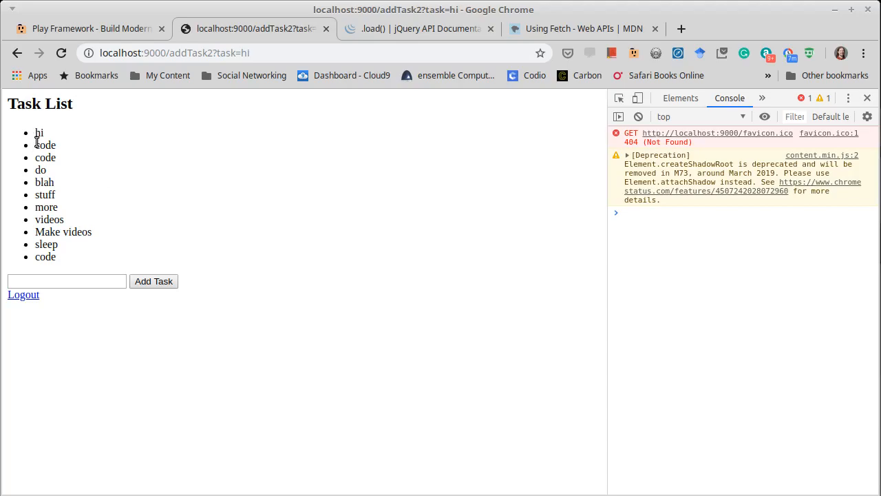
mouse_move(226, 82)
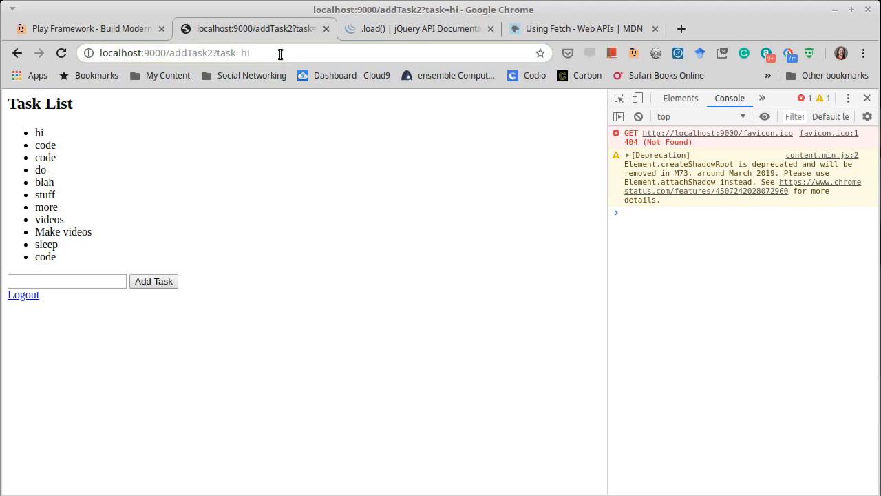
Extend the task parameter to 'hi there' and reload the addTask2 address.
type("there")
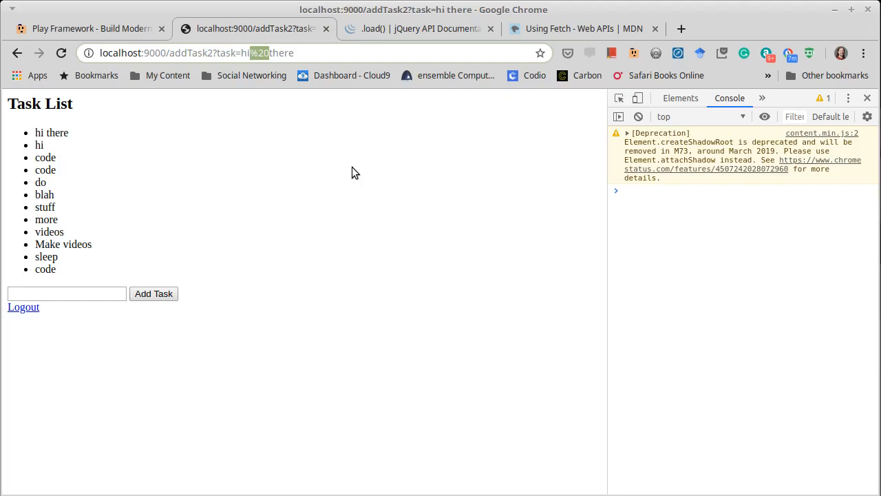
mouse_move(347, 171)
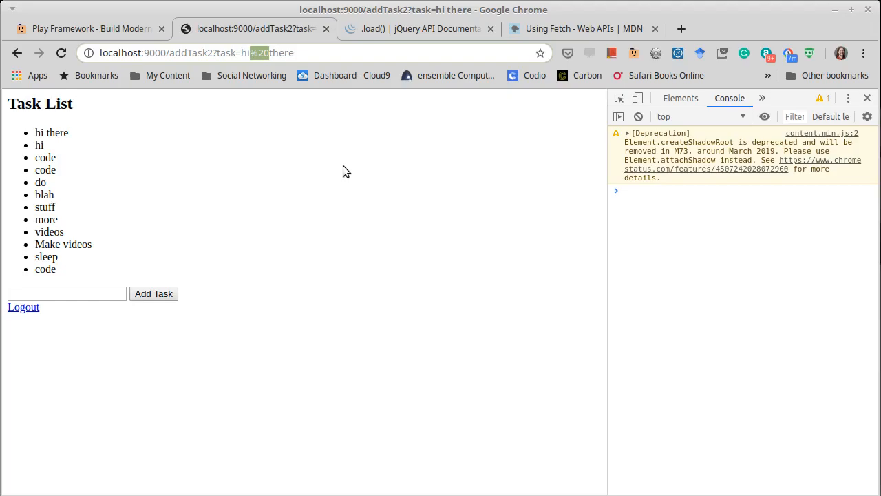
mouse_move(339, 160)
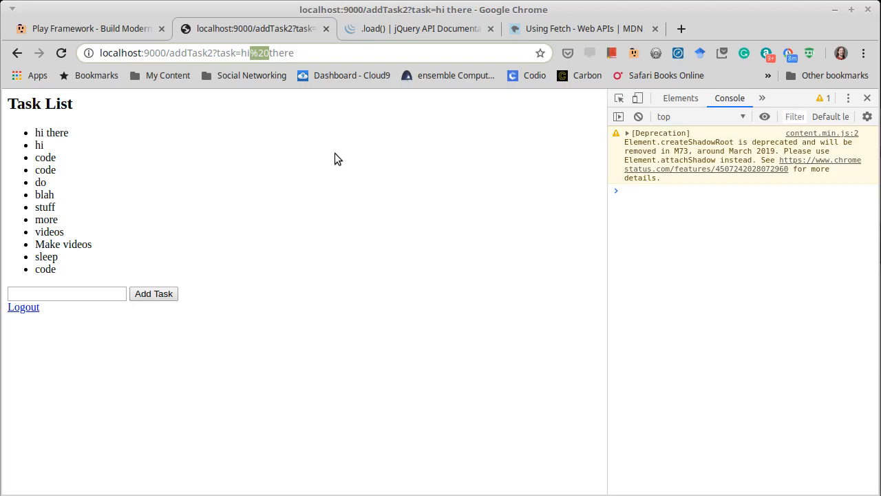
mouse_move(286, 172)
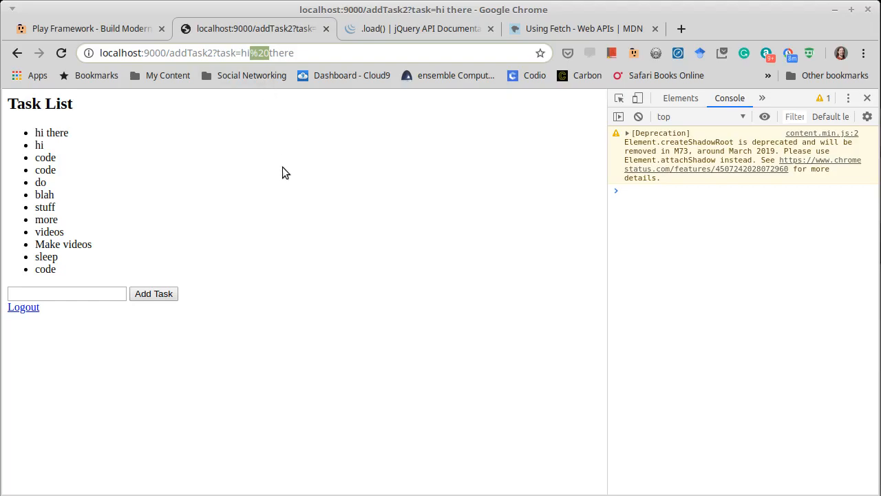
mouse_move(248, 124)
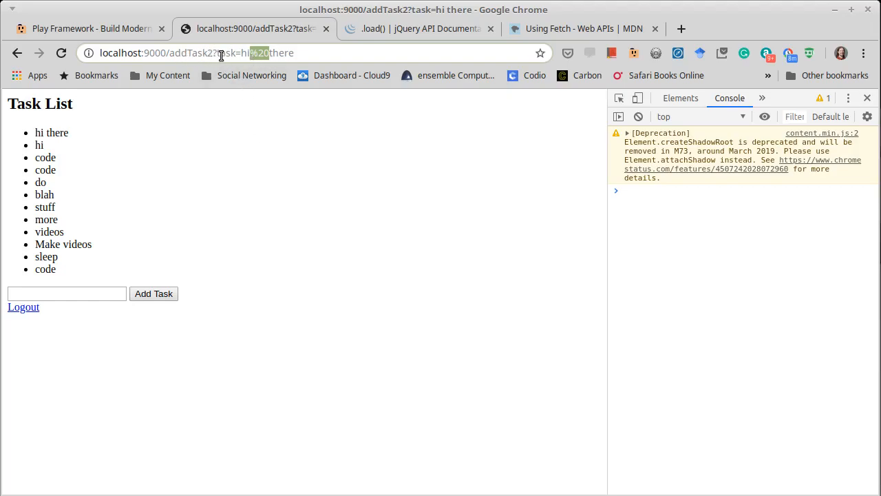
mouse_move(273, 179)
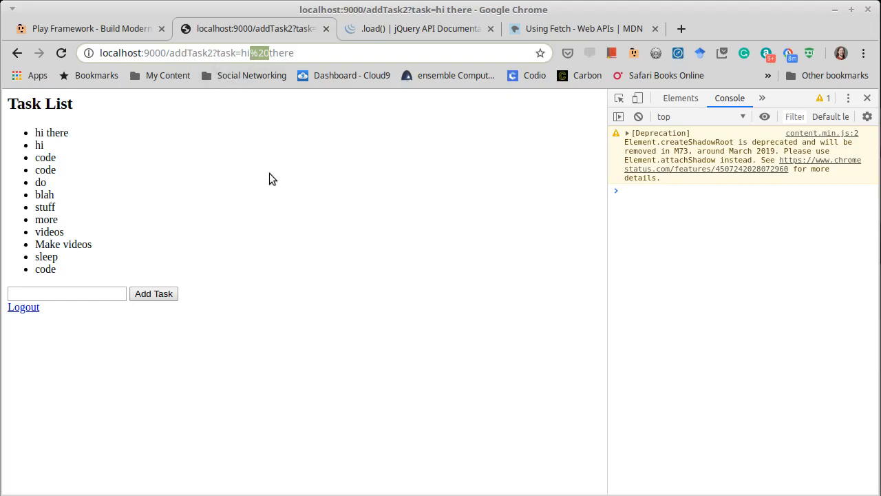
mouse_move(267, 62)
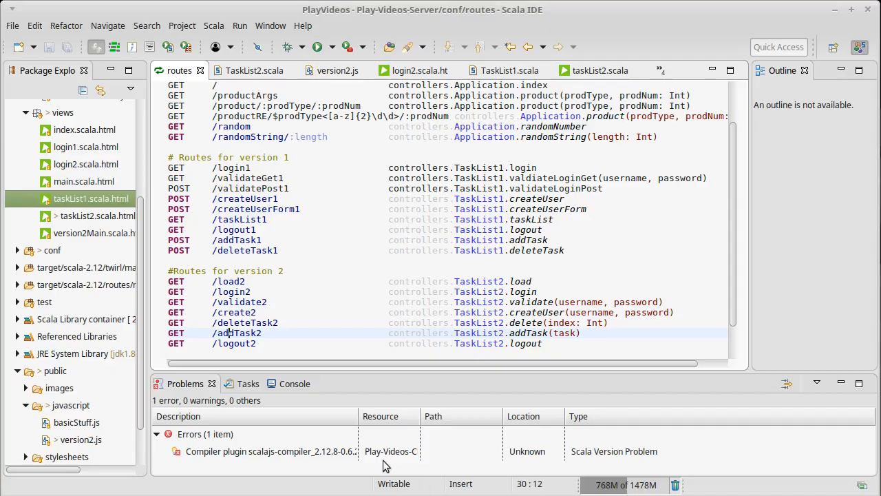
Wrap the task value in encodeIRUComponent(task) in the addTask load URL.
left_click(332, 70)
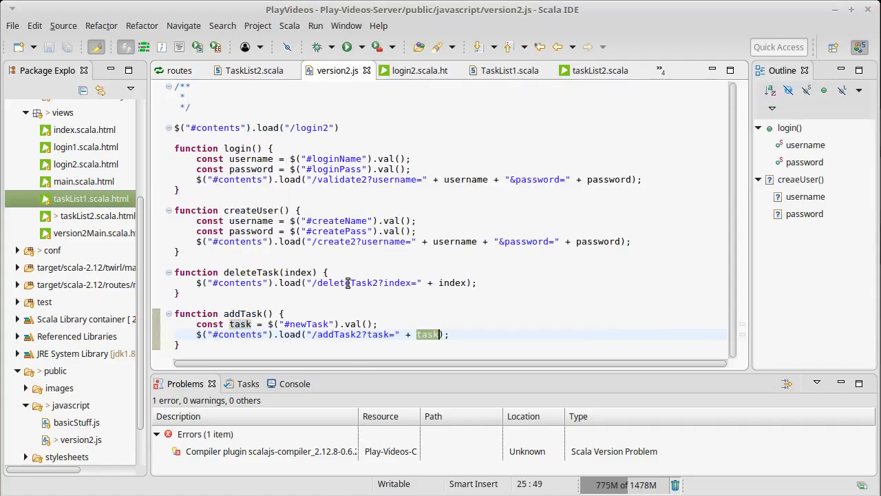
left_click(474, 334)
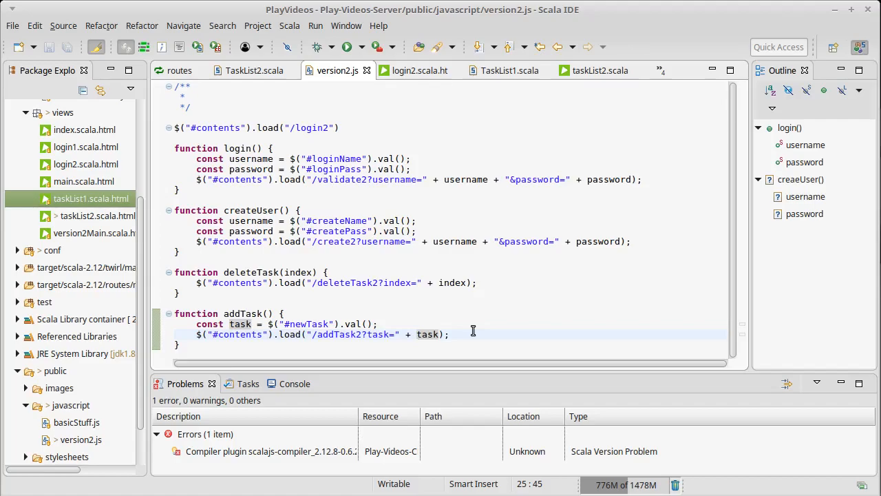
type("encodeIRU")
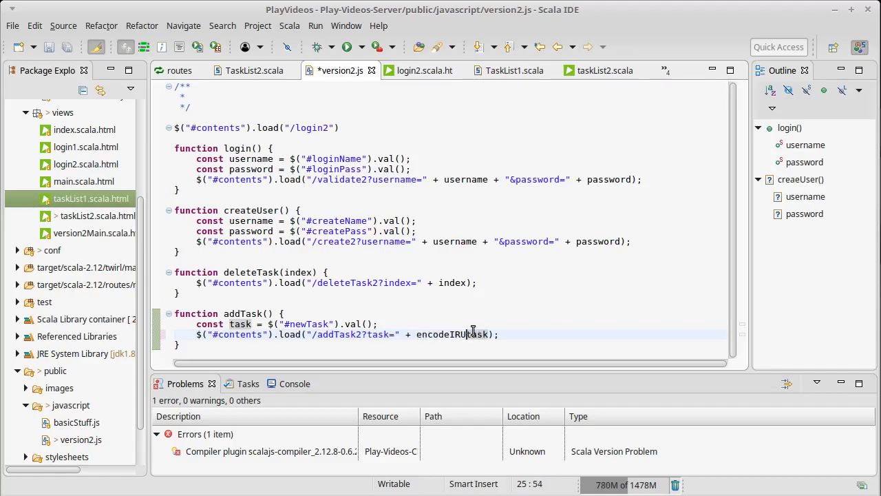
type("Component")
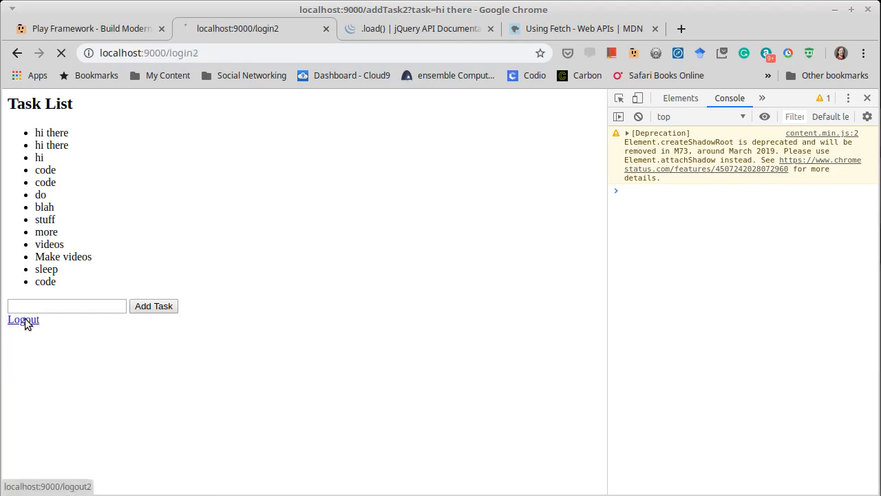
Log out, then log back in with the autofilled username Mark.
left_click(22, 320)
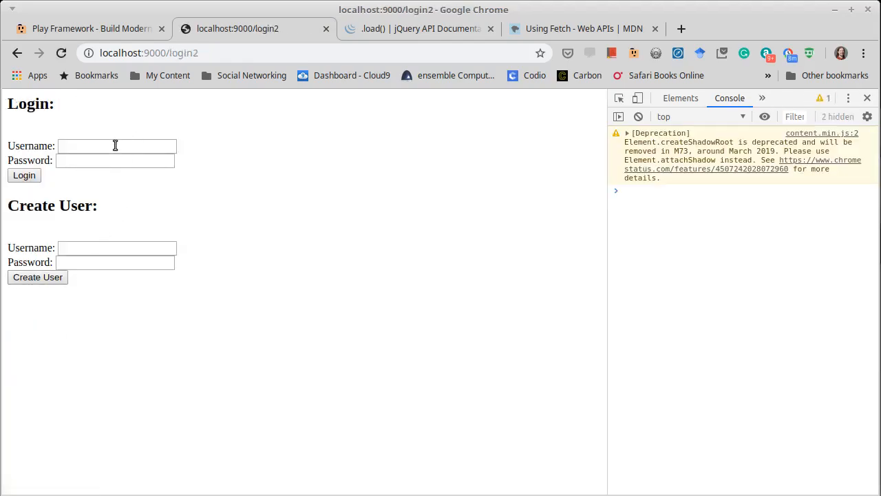
type("M")
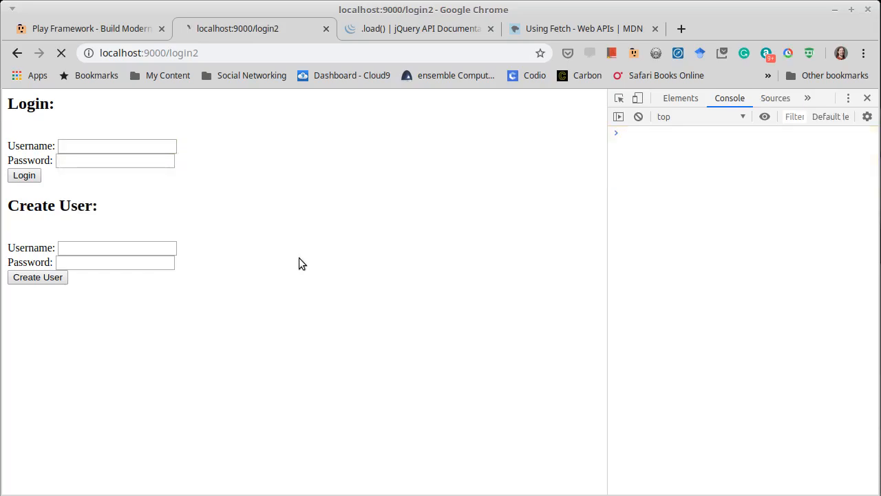
left_click(117, 146)
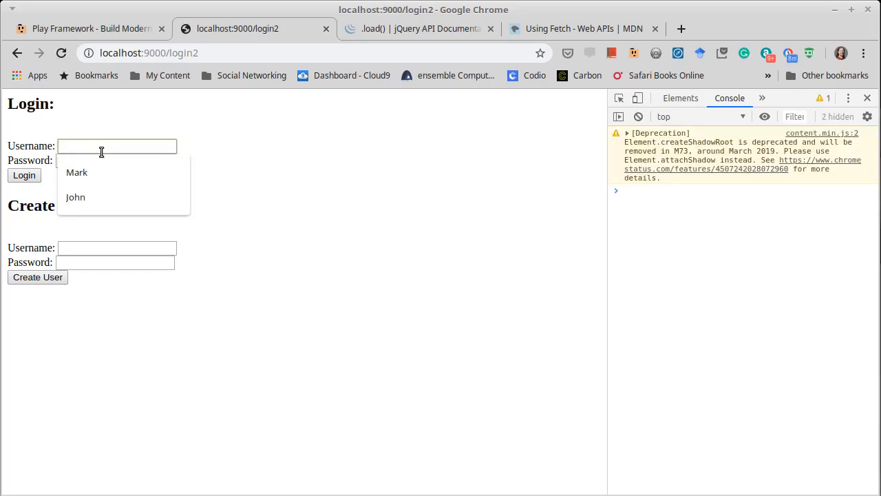
left_click(77, 172)
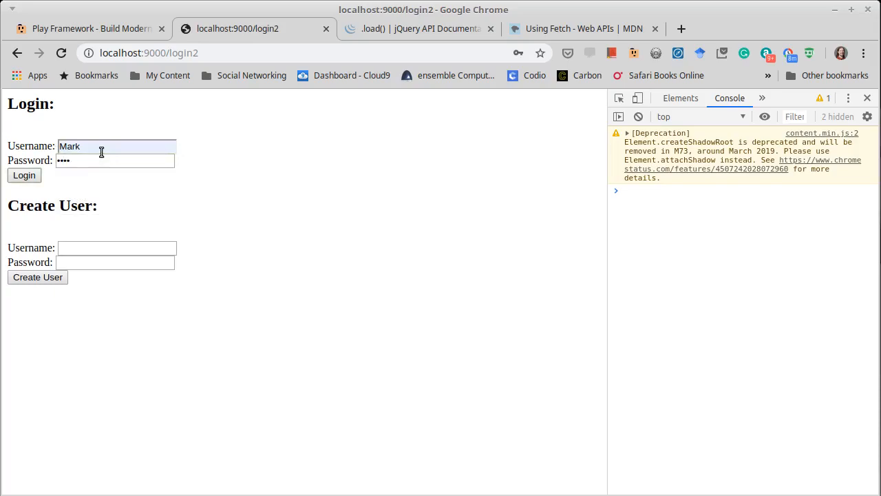
left_click(23, 175)
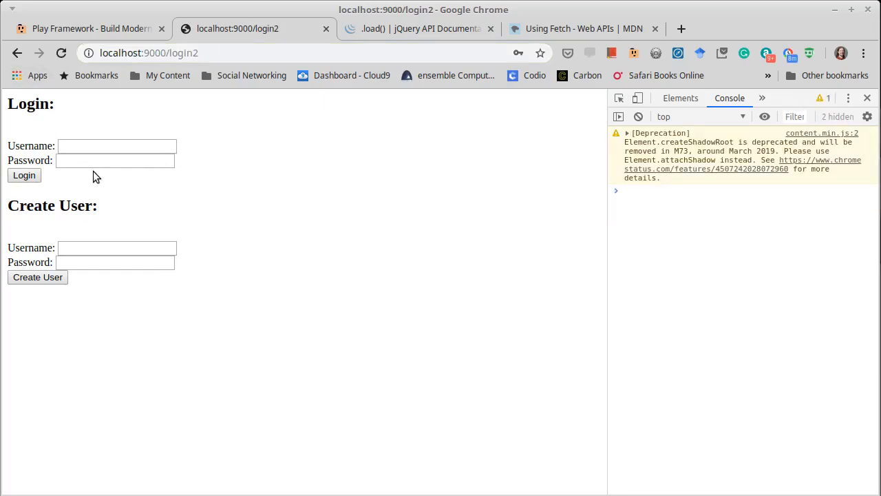
mouse_move(130, 294)
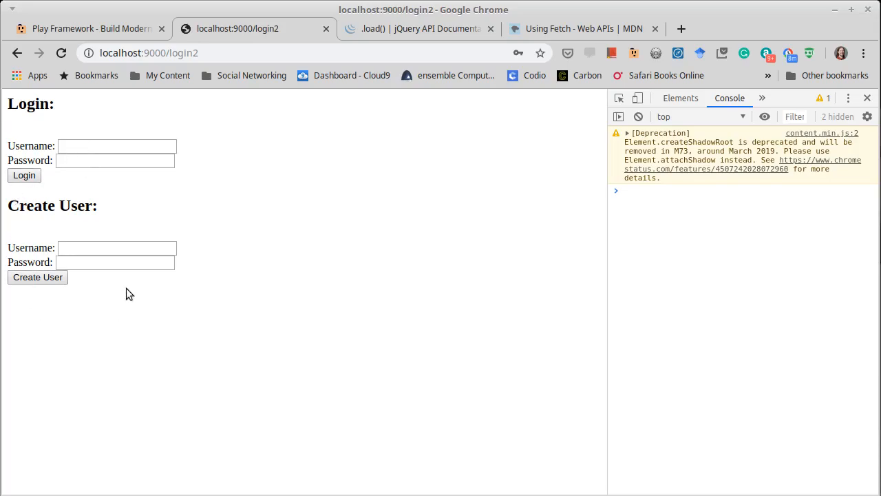
mouse_move(251, 226)
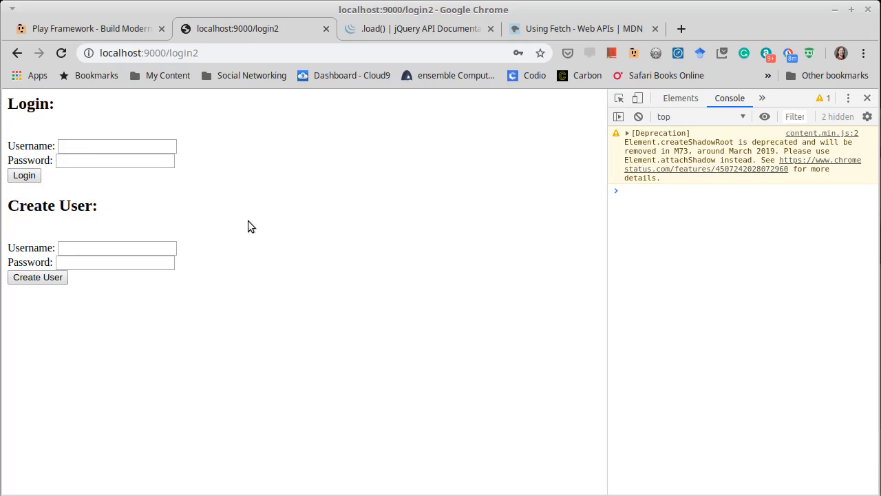
mouse_move(314, 297)
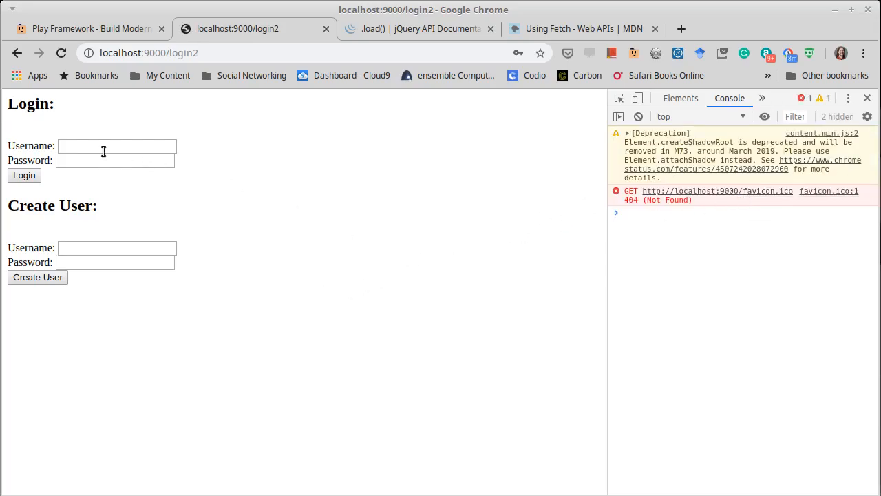
Submit the login as Mark and reach the Task List (Version 2) page at load2.
type("Mark")
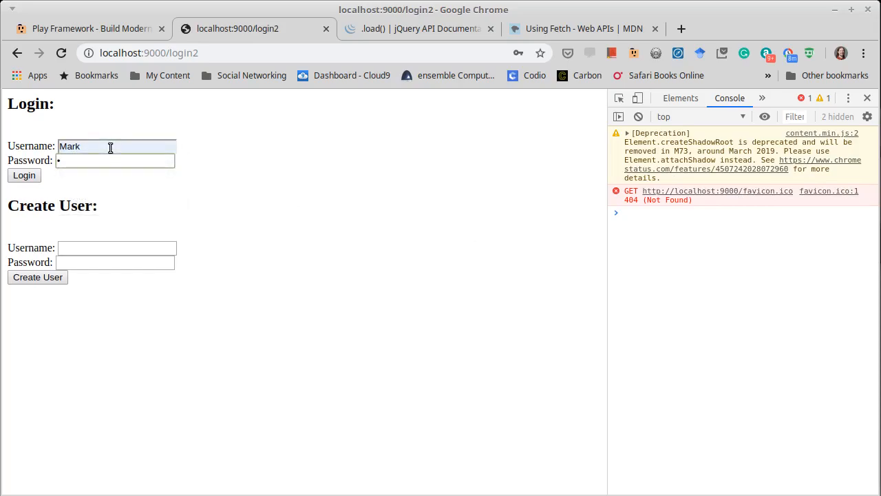
left_click(25, 174)
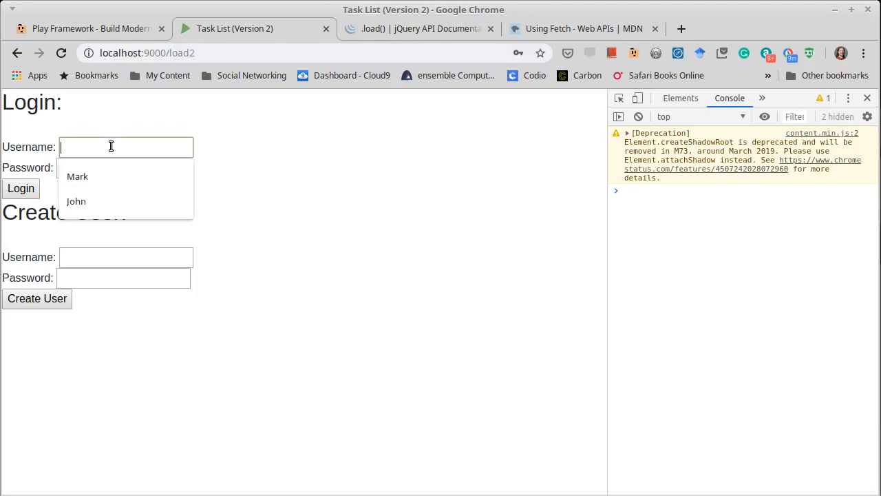
Log in as Mark and try adding task 'code', hitting the encodeIRUComponent not-defined error.
left_click(77, 176)
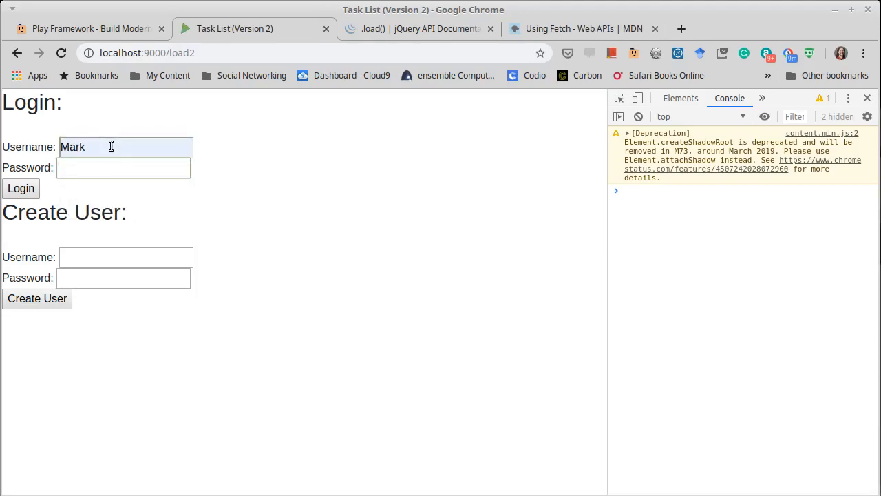
left_click(21, 187)
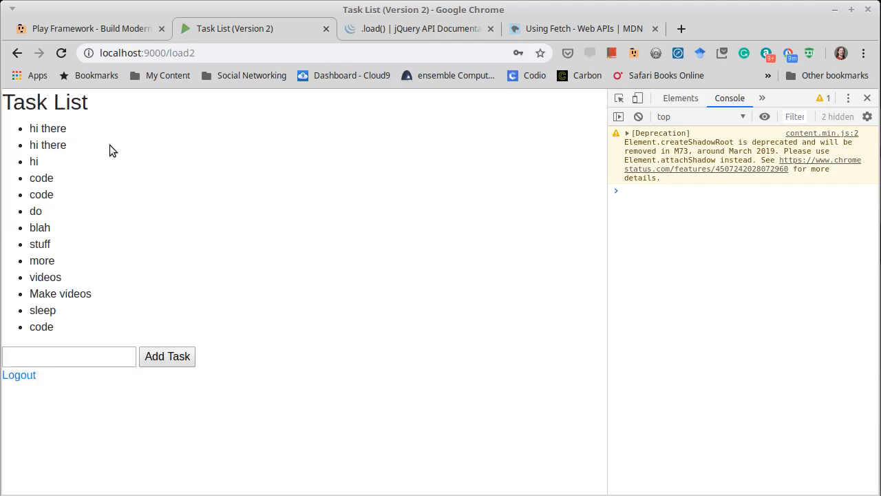
mouse_move(61, 169)
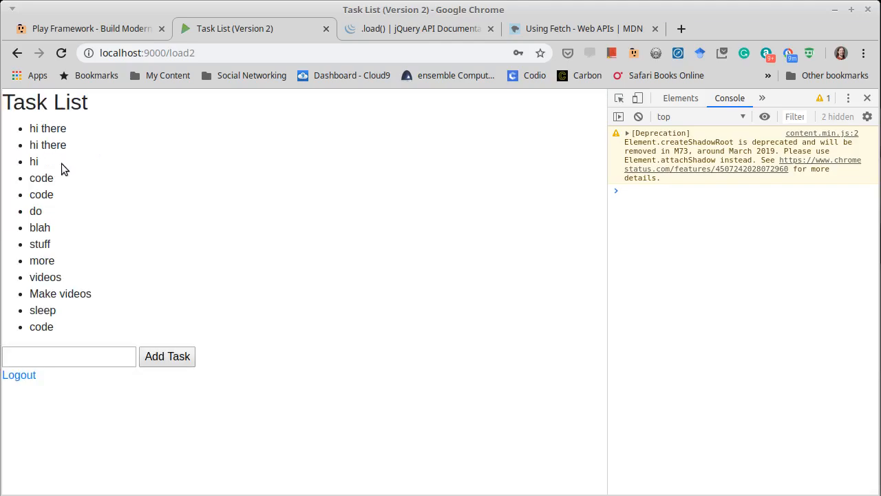
type("c")
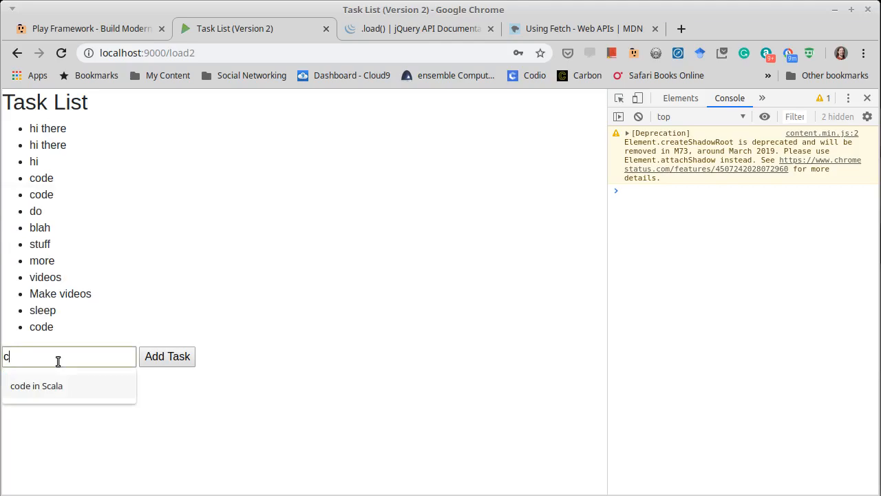
left_click(167, 355)
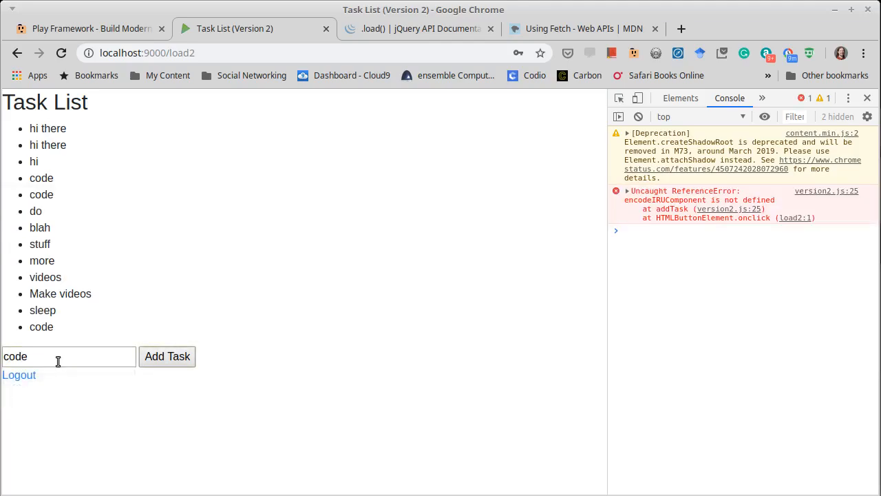
mouse_move(645, 212)
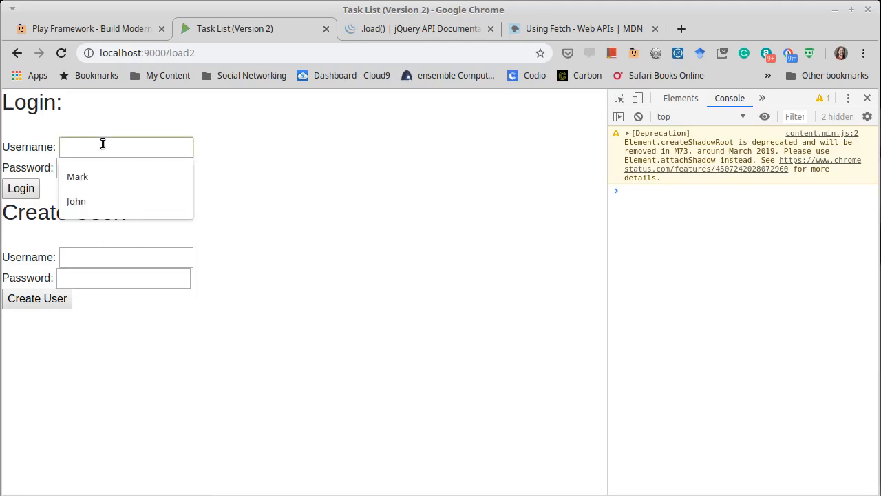
Log in as Mark and add 'code Scala' as a new task at the head of the list.
left_click(78, 176)
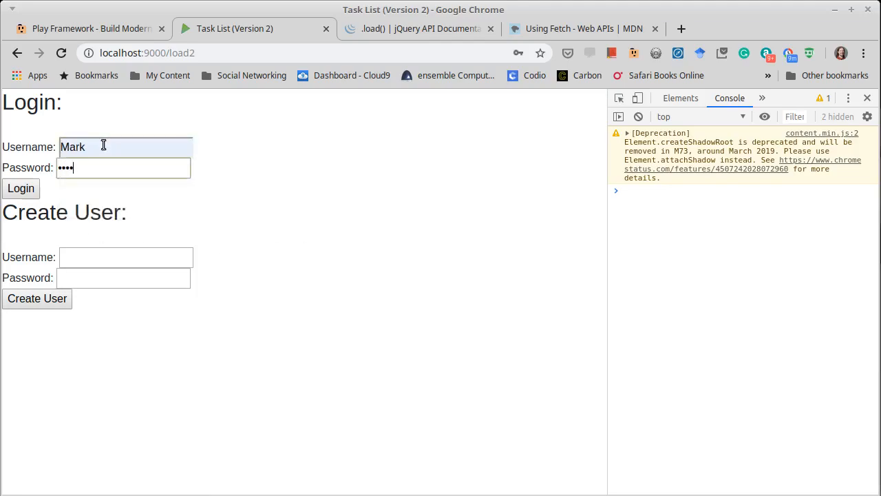
left_click(21, 187)
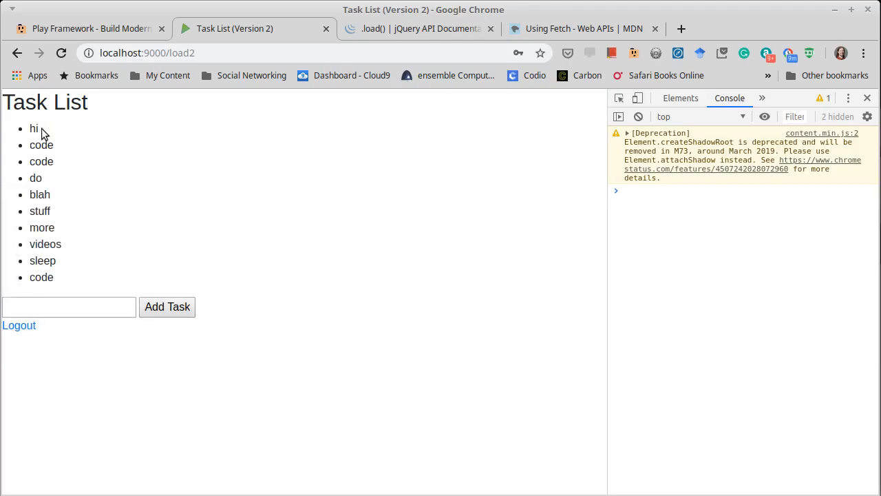
left_click(68, 272)
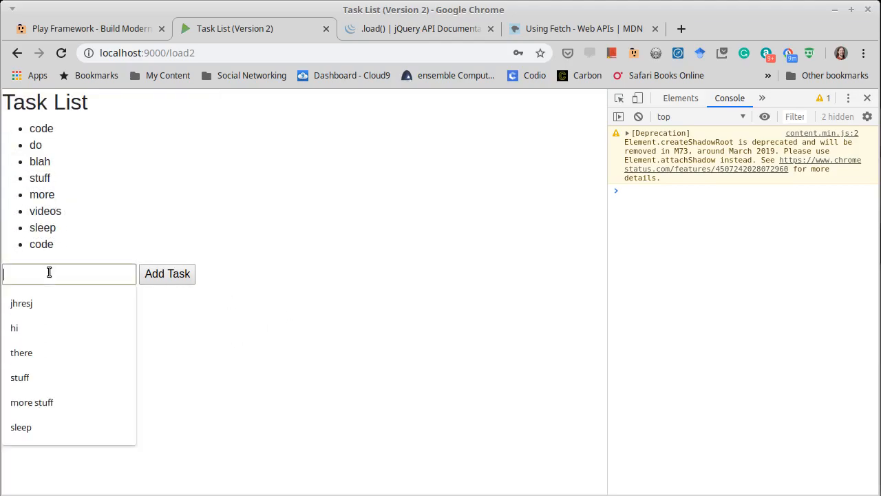
type("code Scala")
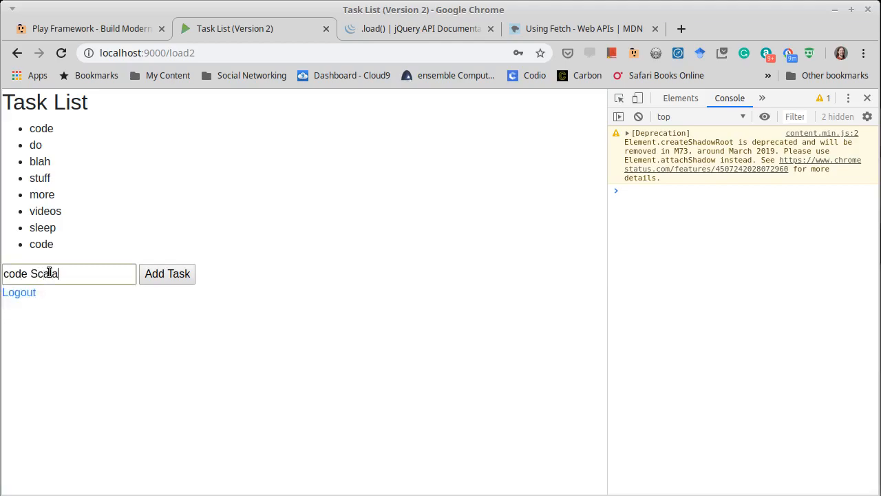
left_click(167, 272)
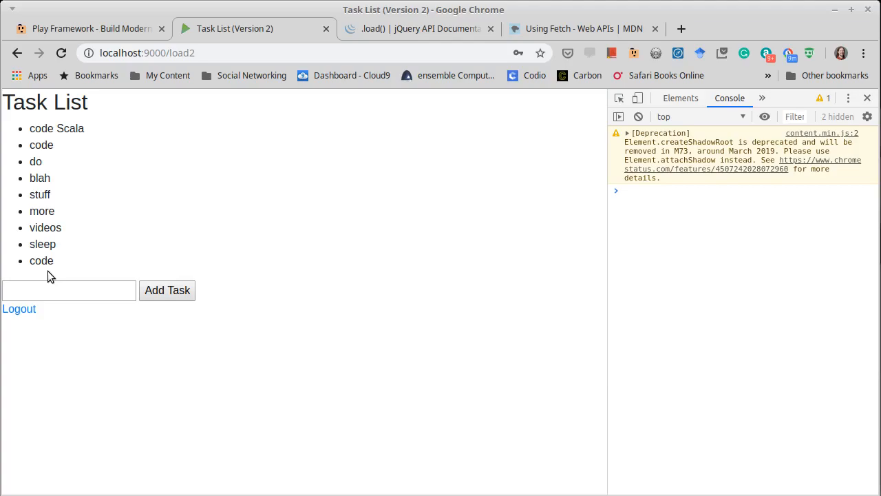
Focus the new task entry and log out of the task list.
left_click(68, 291)
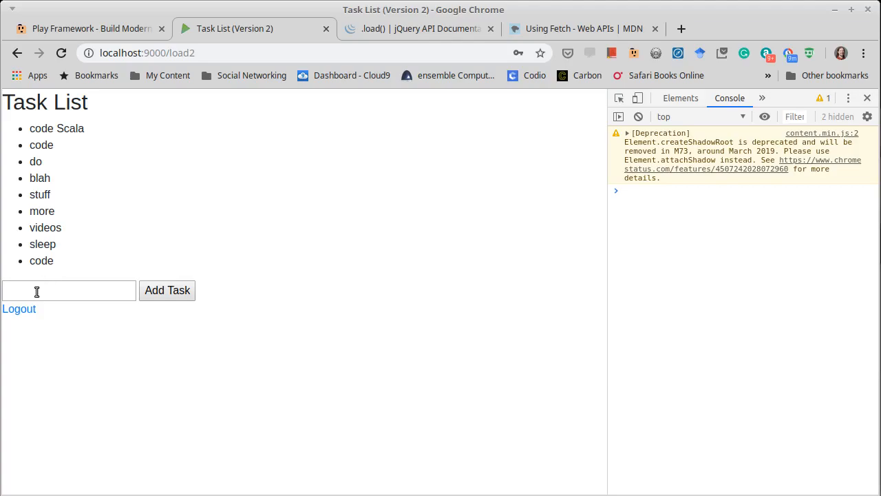
left_click(20, 309)
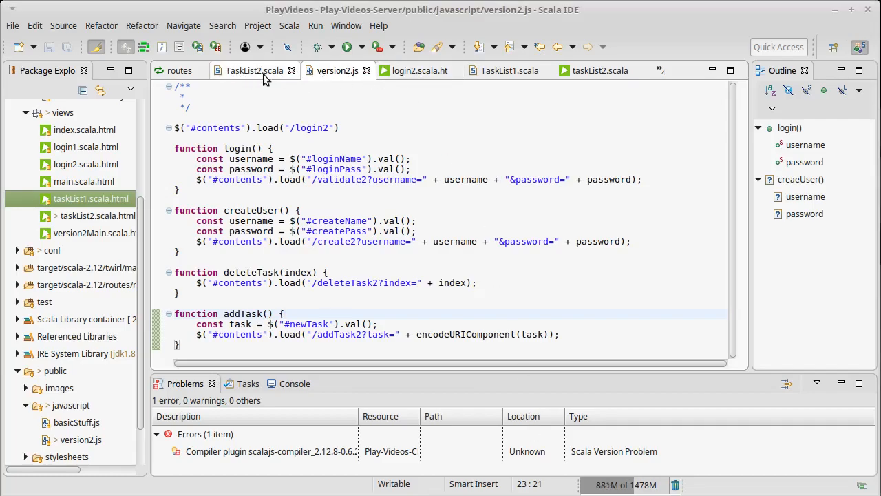
Switch from version2.js to the TaskList2.scala source file.
left_click(253, 70)
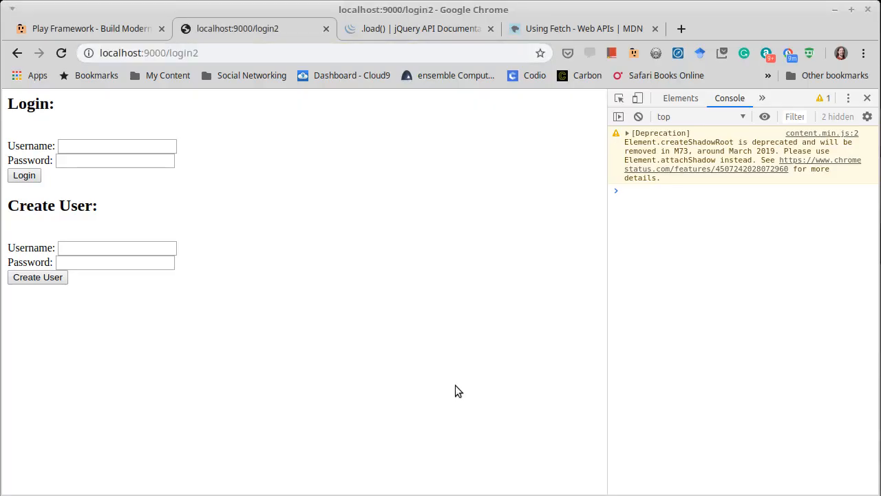
Load localhost:9000/load2 in Chrome and begin entering a login username.
left_click(174, 52)
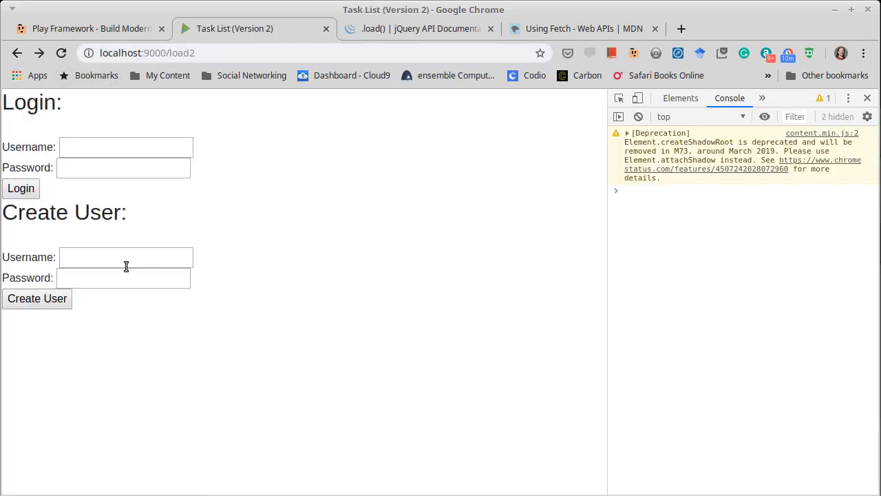
type("Jo")
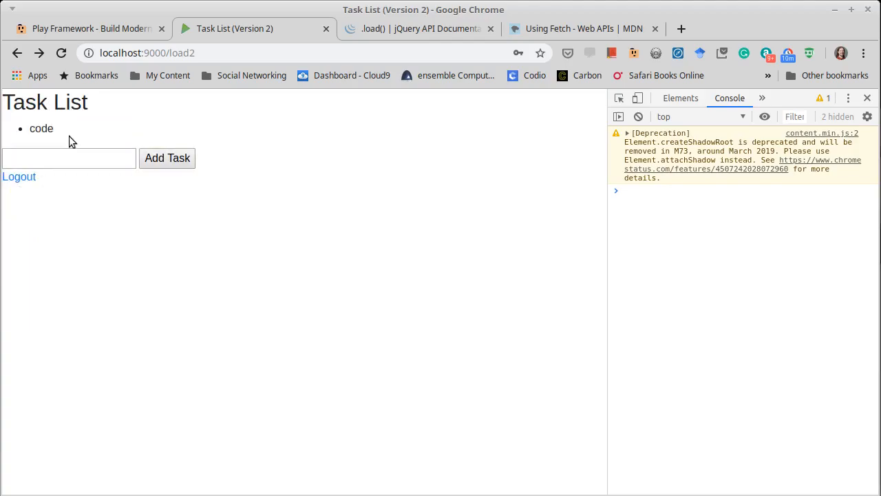
Add an 'Ajax' task to John's list, then log out of the session.
type("A")
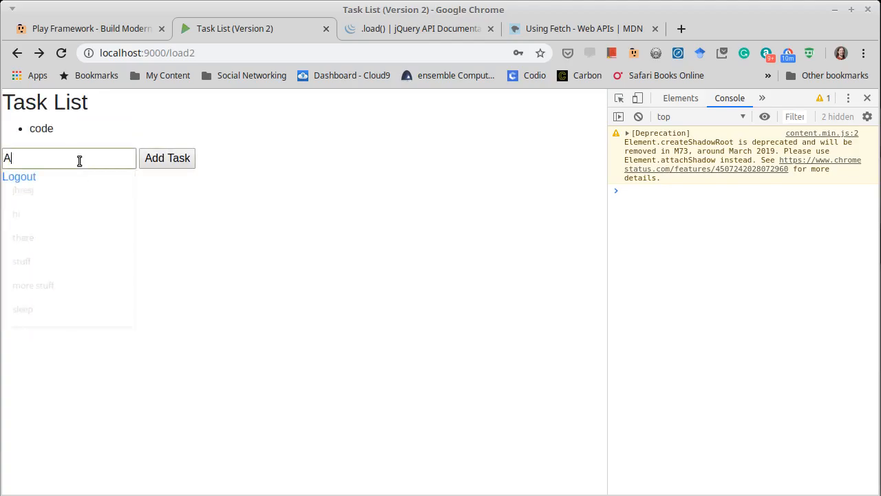
type("jax")
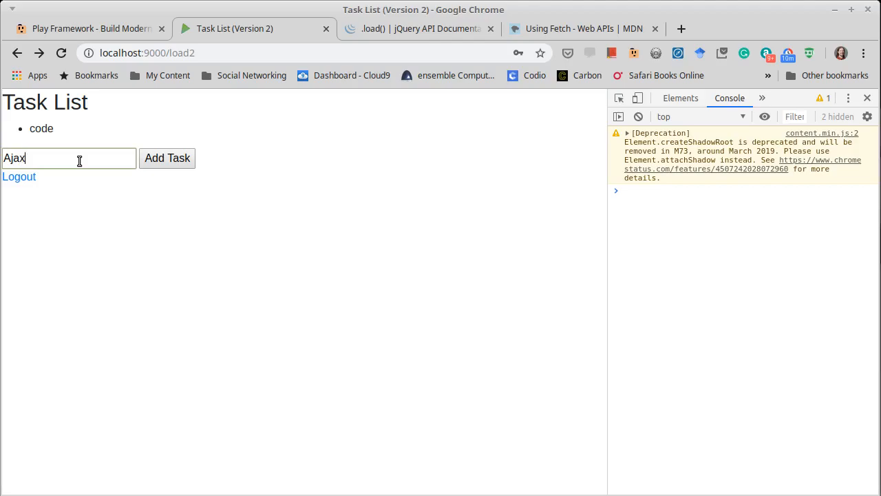
left_click(166, 157)
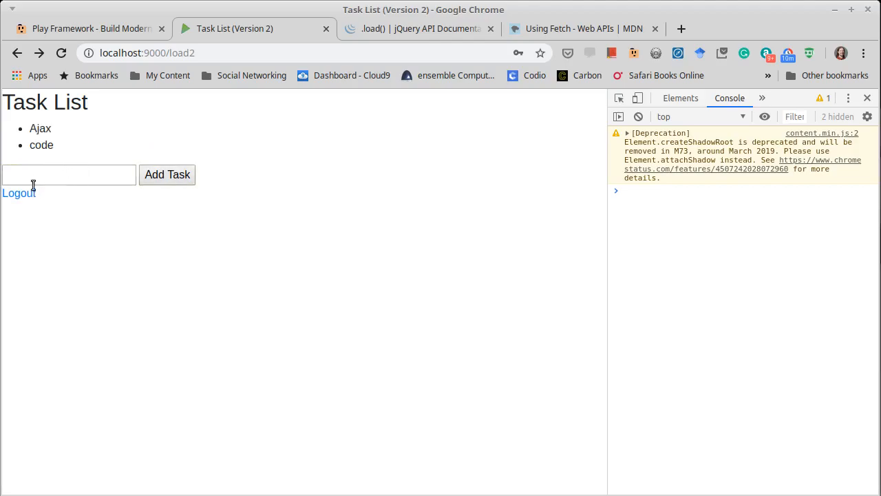
left_click(19, 193)
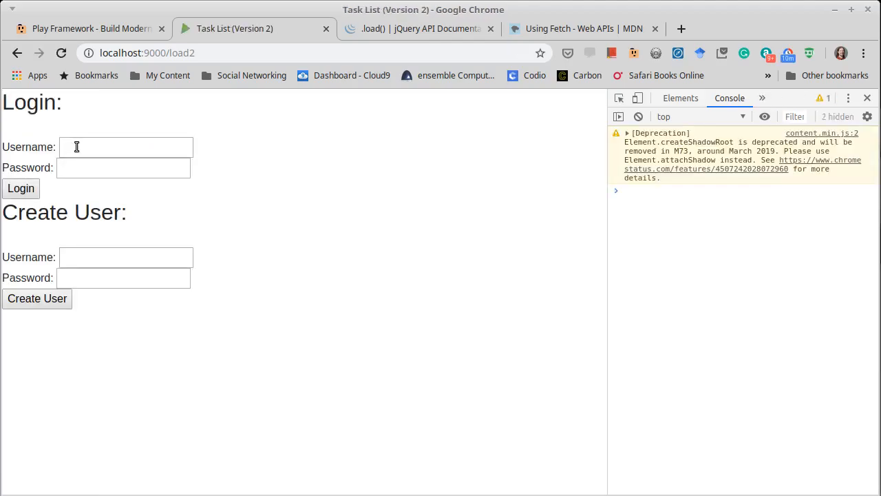
Log back in as John to confirm Ajax persists, log out, and enter Mark's username.
type("John")
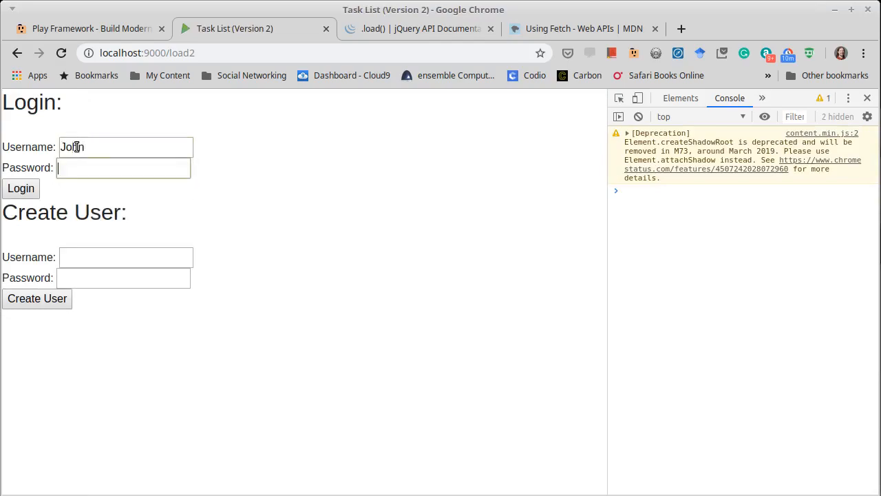
left_click(21, 187)
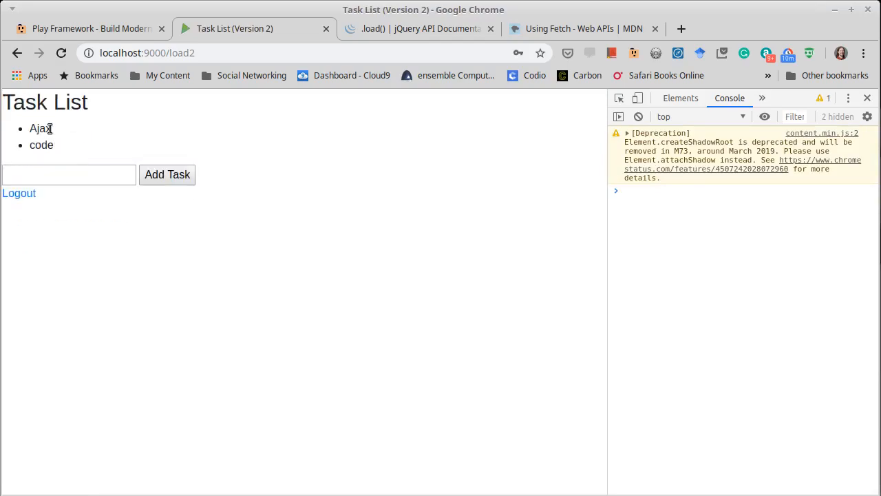
left_click(19, 193)
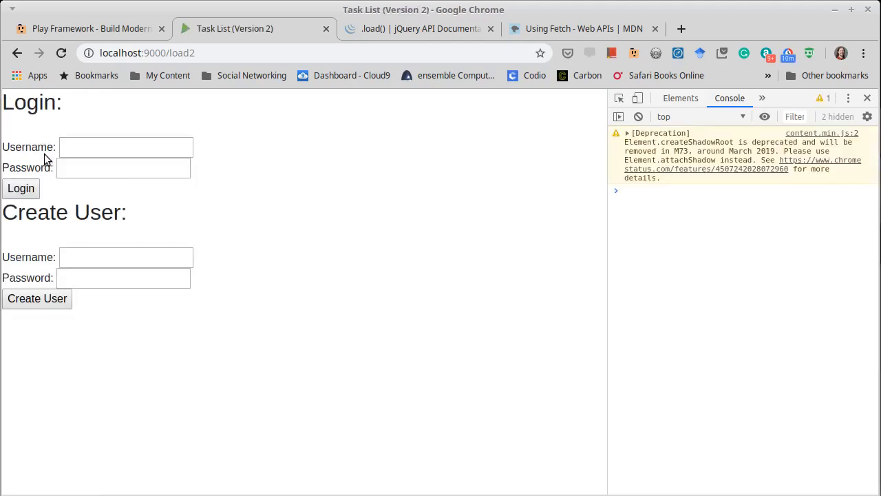
type("Mark")
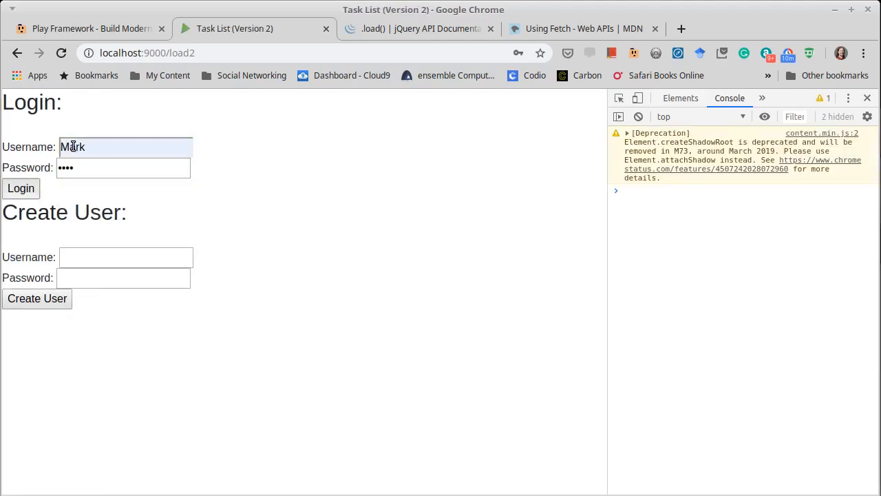
Log in as Mark to see his four-task list without Ajax, then log out.
left_click(20, 187)
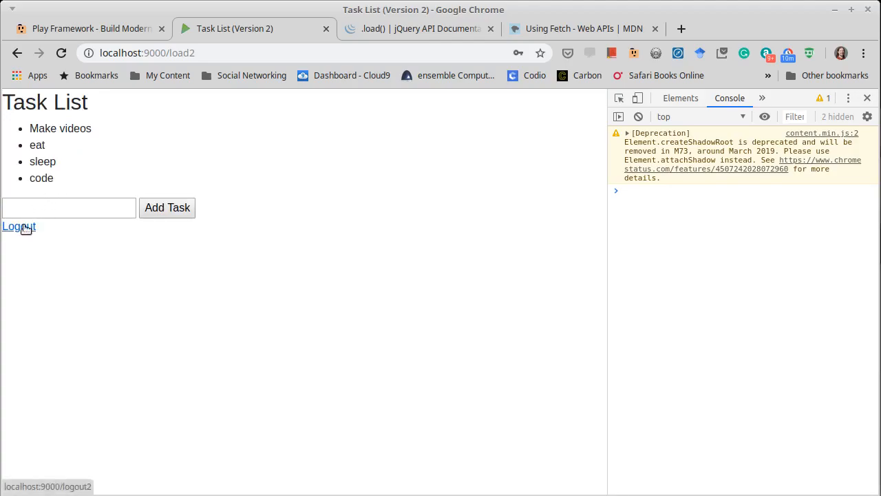
mouse_move(22, 226)
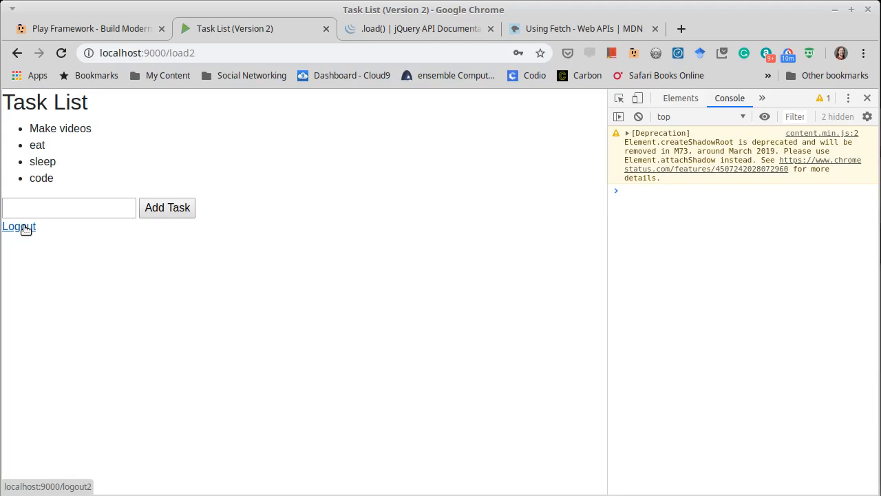
mouse_move(325, 228)
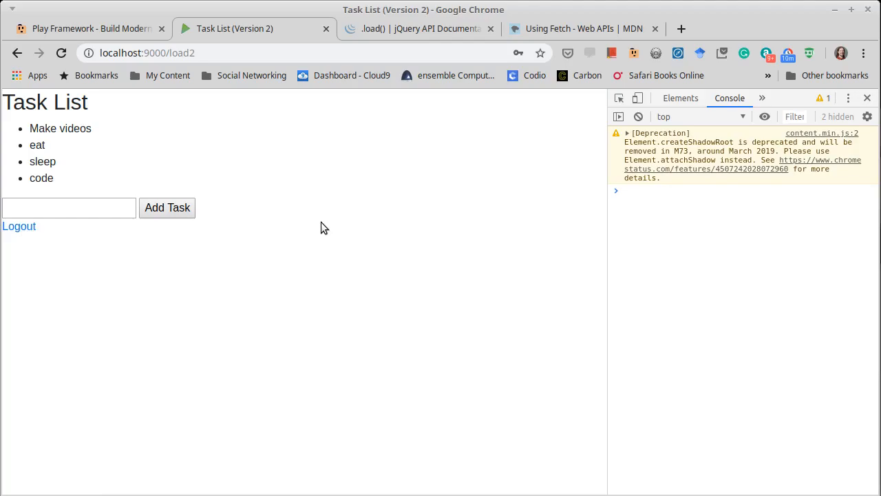
left_click(20, 226)
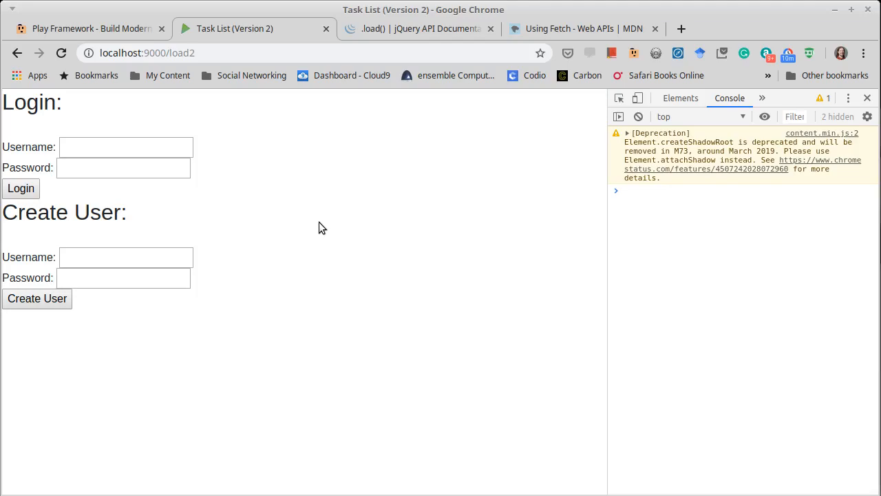
mouse_move(253, 92)
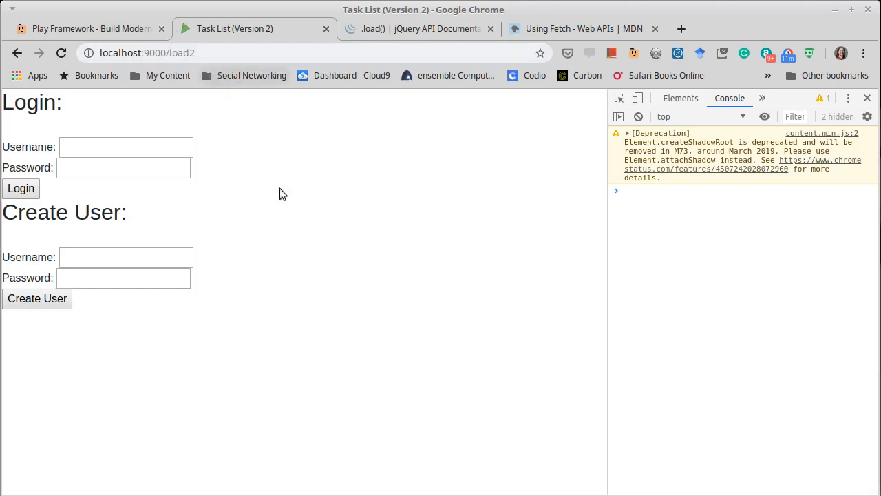
mouse_move(391, 337)
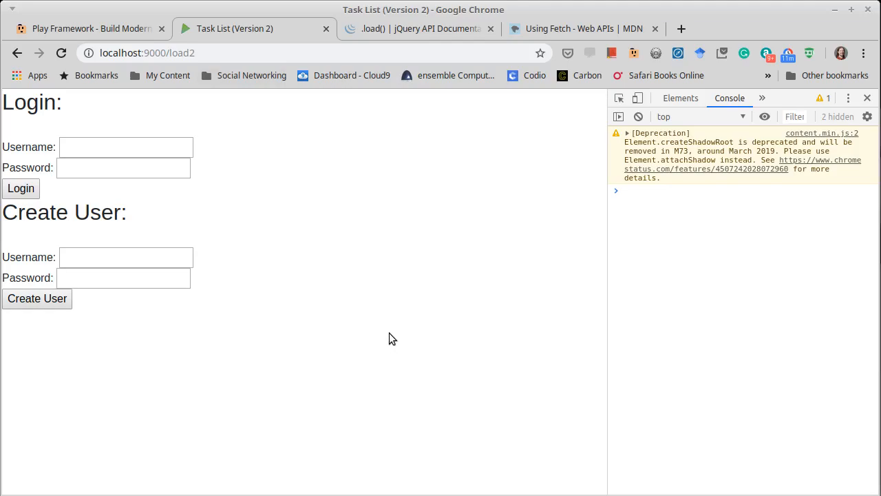
mouse_move(388, 328)
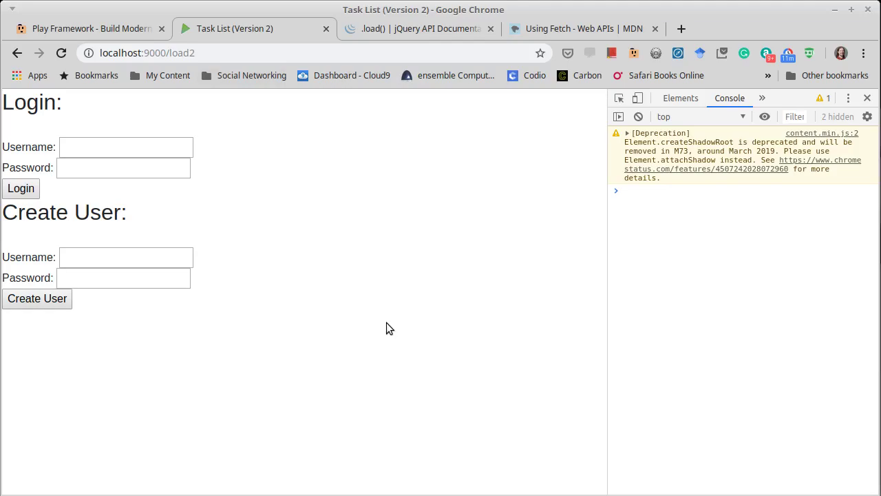
mouse_move(231, 148)
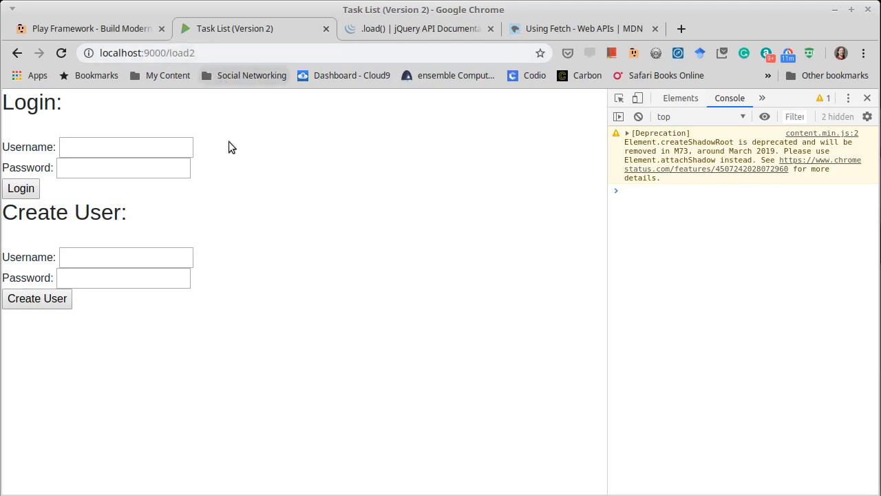
mouse_move(251, 182)
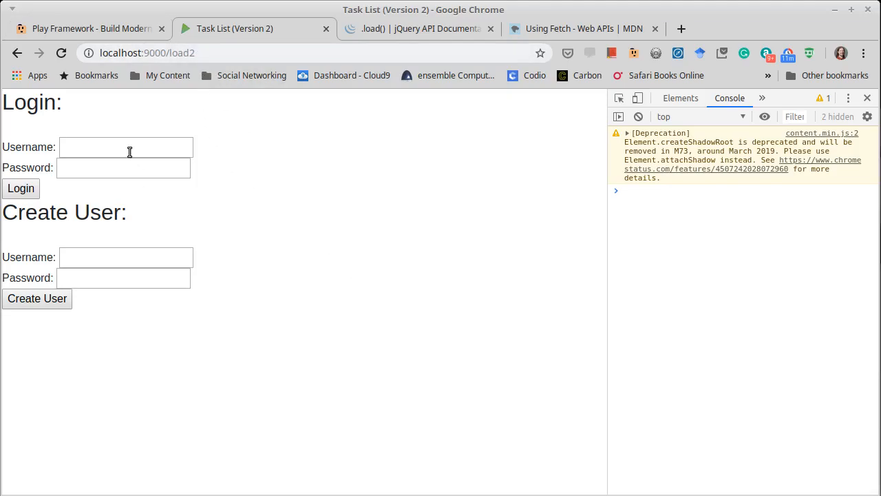
Log in as Mark, add a 'hi' task to his list, and log out again.
type("Mark")
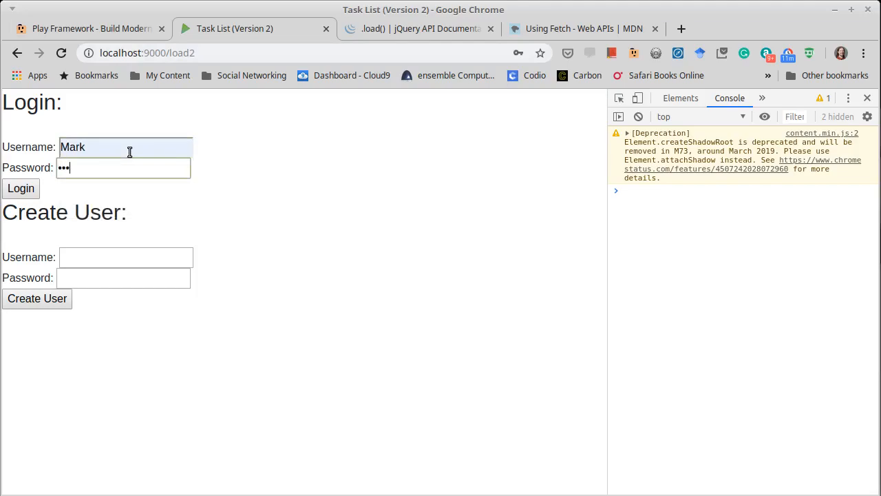
left_click(20, 188)
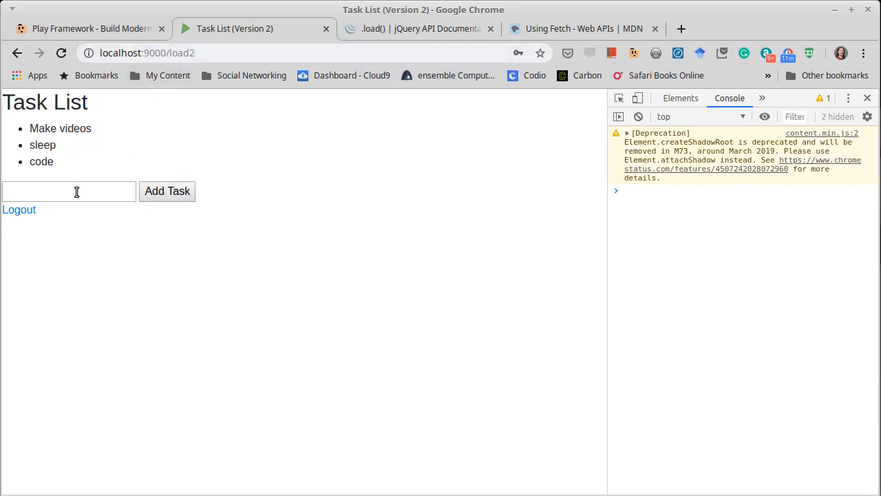
left_click(166, 191)
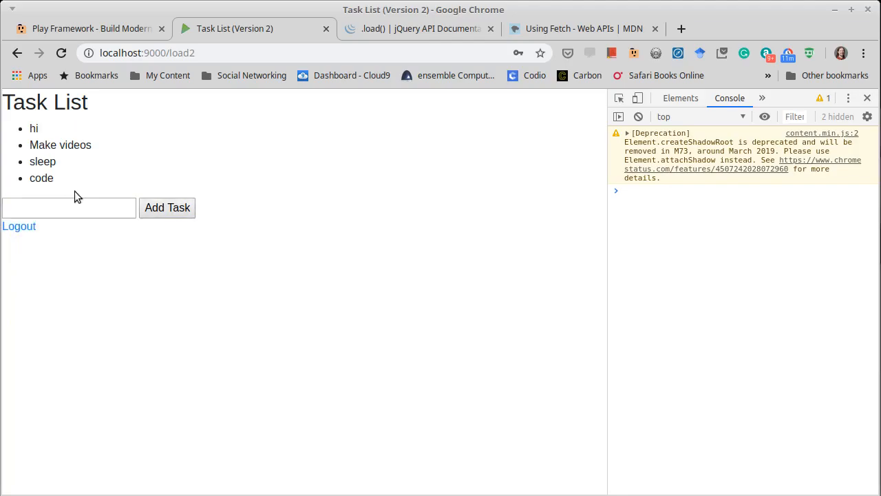
left_click(19, 226)
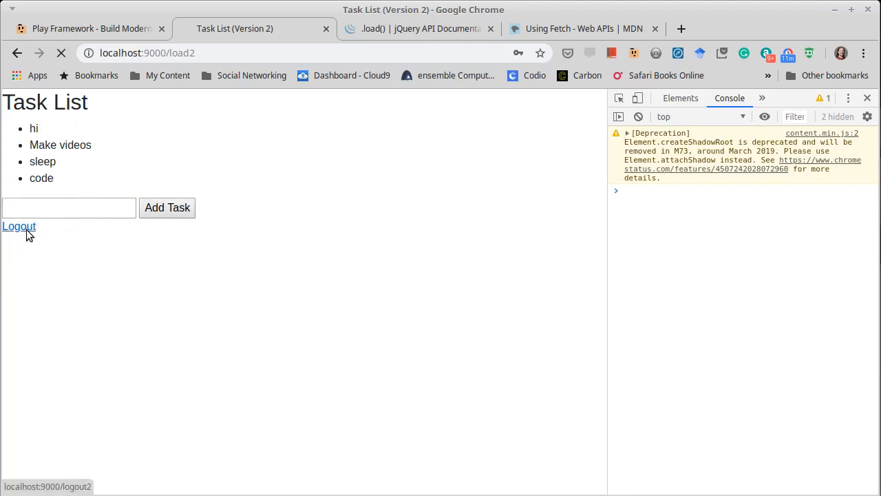
left_click(20, 226)
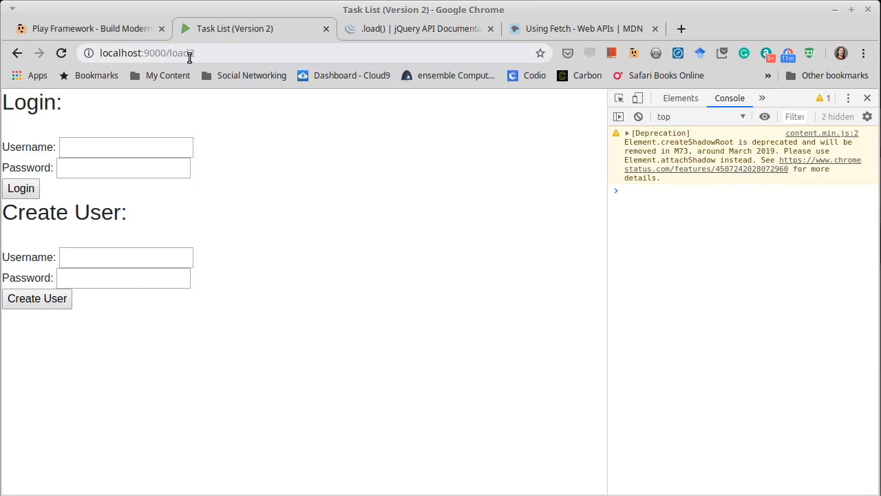
mouse_move(201, 67)
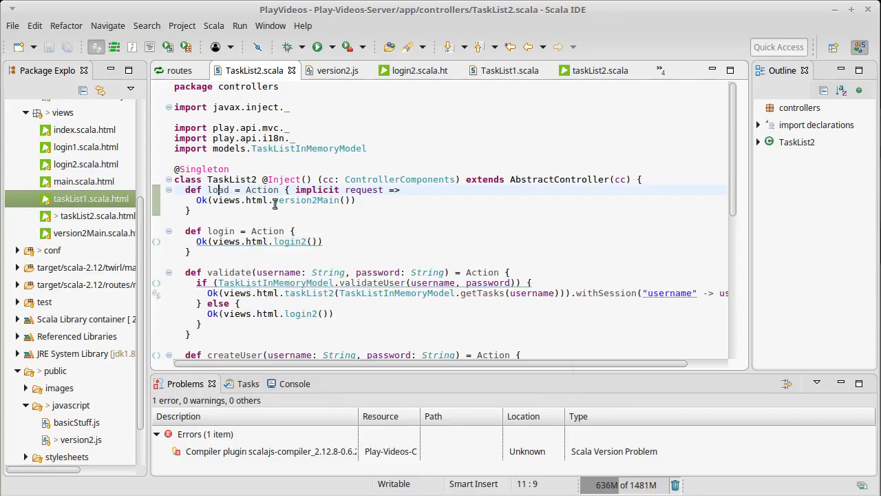
Make load read the session username and render taskList2 with getTasks(username), else version2Main.
scroll("down", 3)
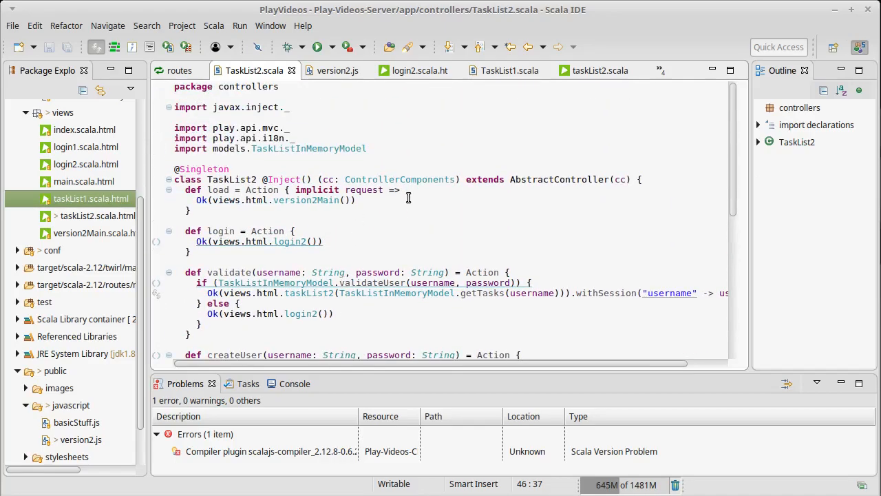
type("val usernameOption = request.session.get(\"username\")")
type("usernameOption.map { username =>")
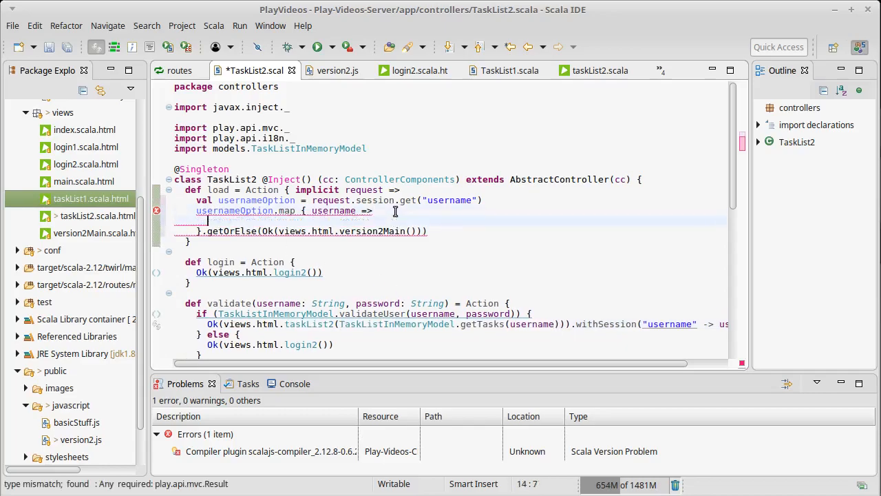
type("Ok(views.html.taskList2(TaskListInMemoryModel.getTasks(username)))")
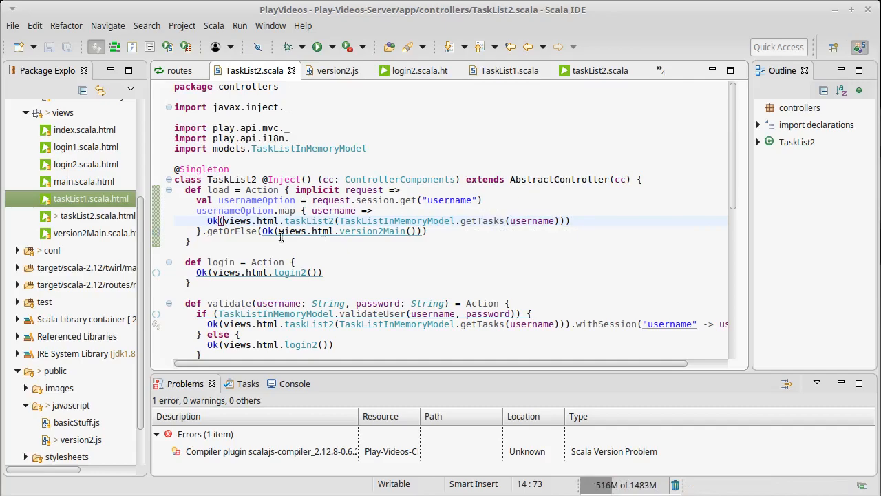
left_click_drag(207, 221, 430, 231)
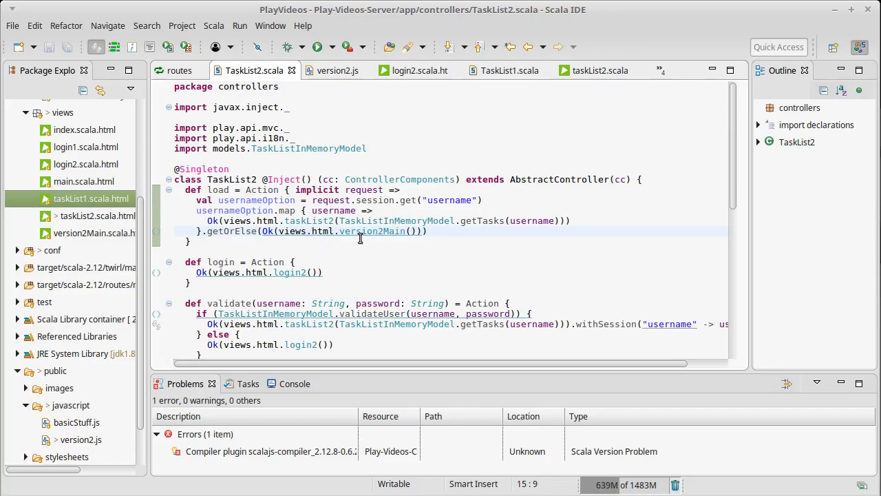
scroll("down", 3)
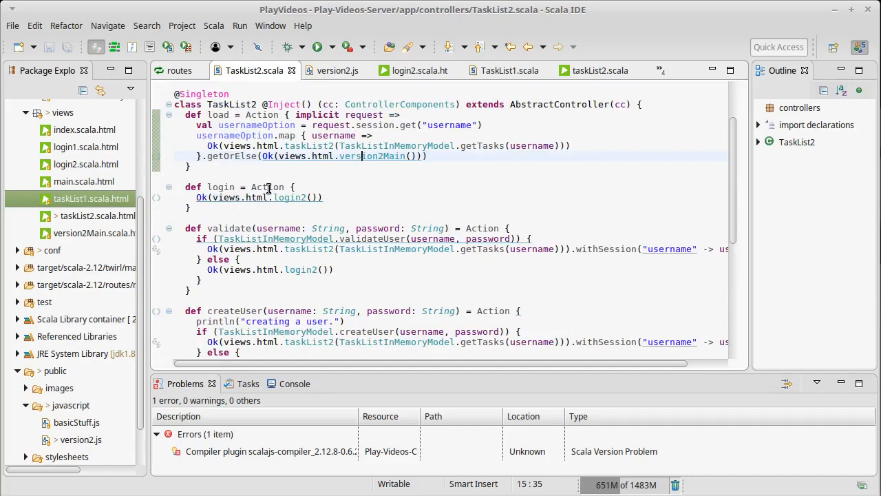
mouse_move(322, 212)
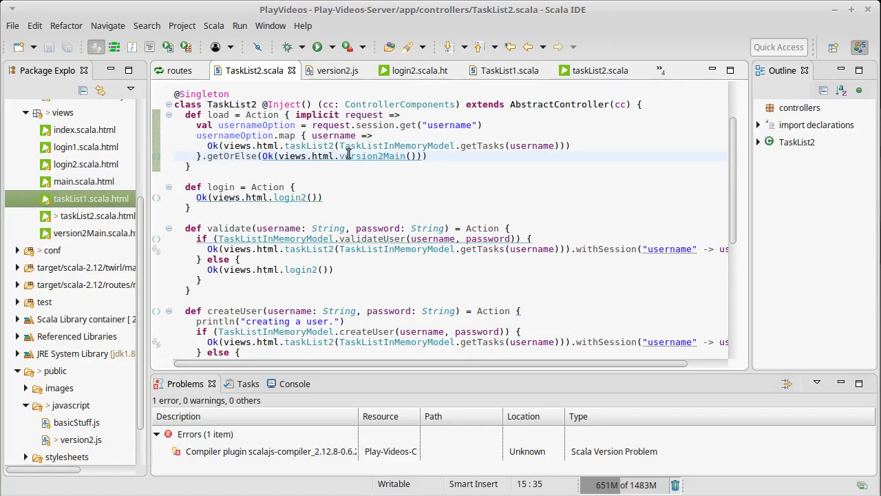
mouse_move(385, 156)
type("Ok(views.html.version2Main()")
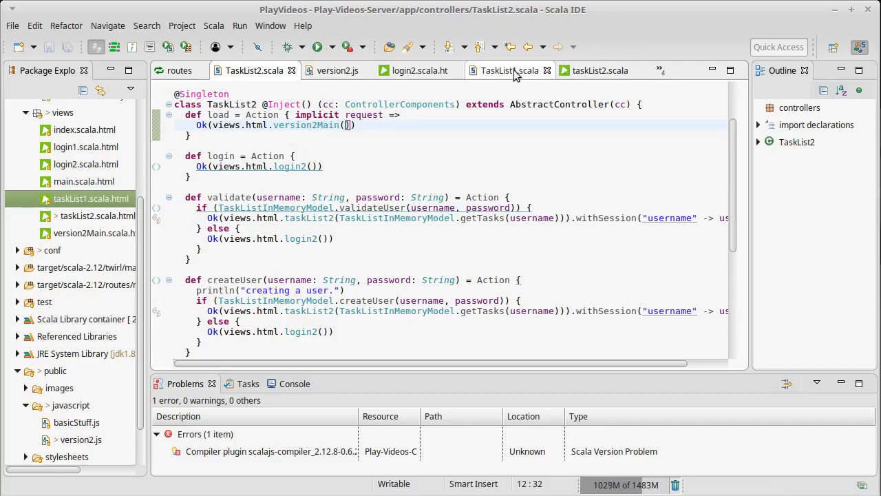
mouse_move(334, 70)
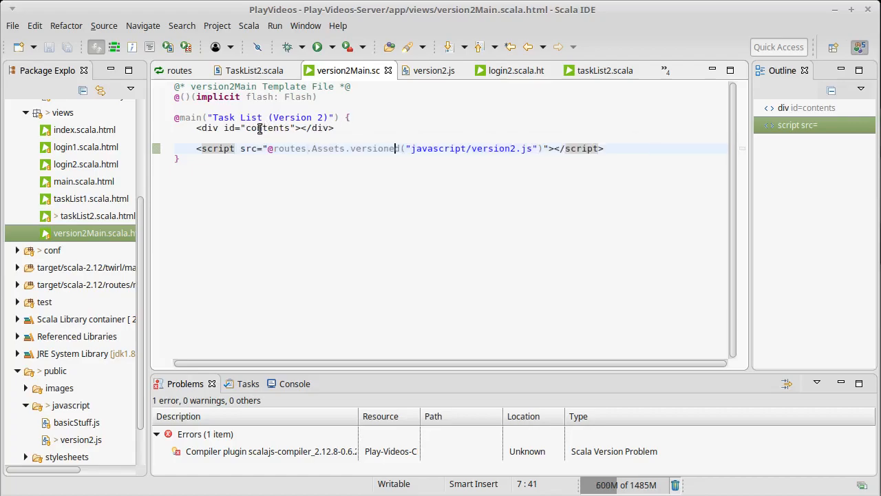
mouse_move(446, 149)
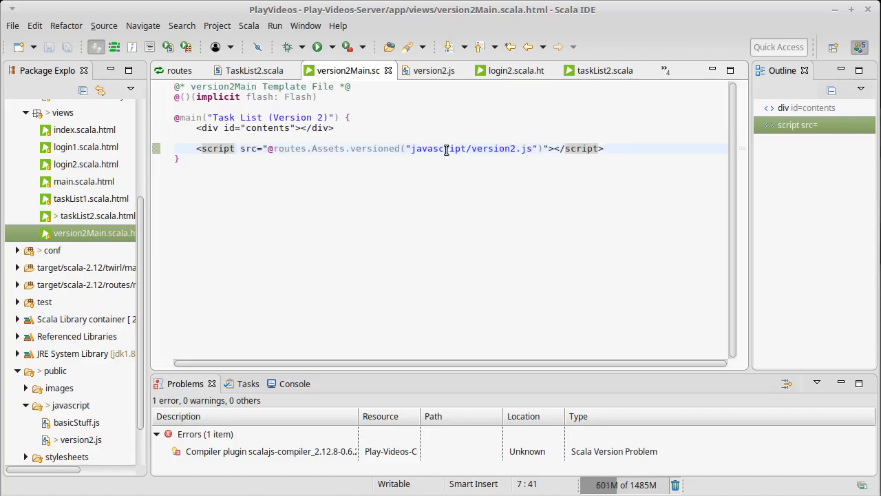
Inspect the version2.js script referenced from the version2Main template.
left_click(432, 71)
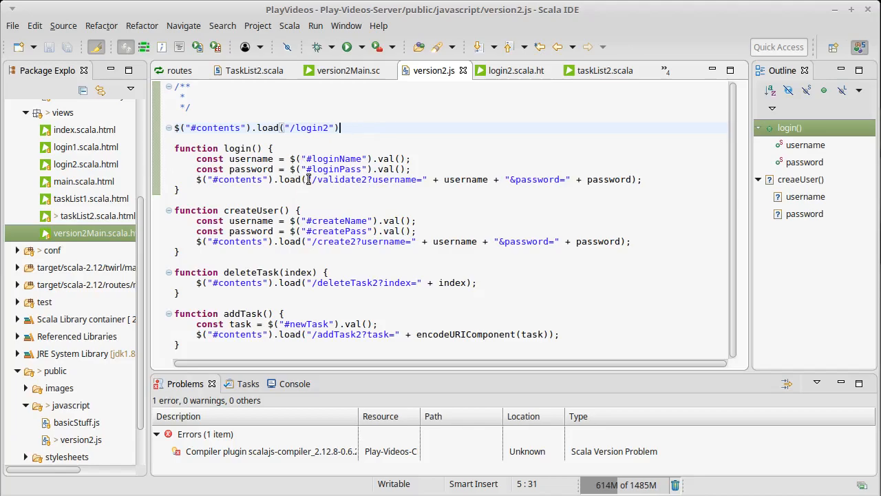
Check the validate2 and create2 request paths against the routes file.
double_click(347, 179)
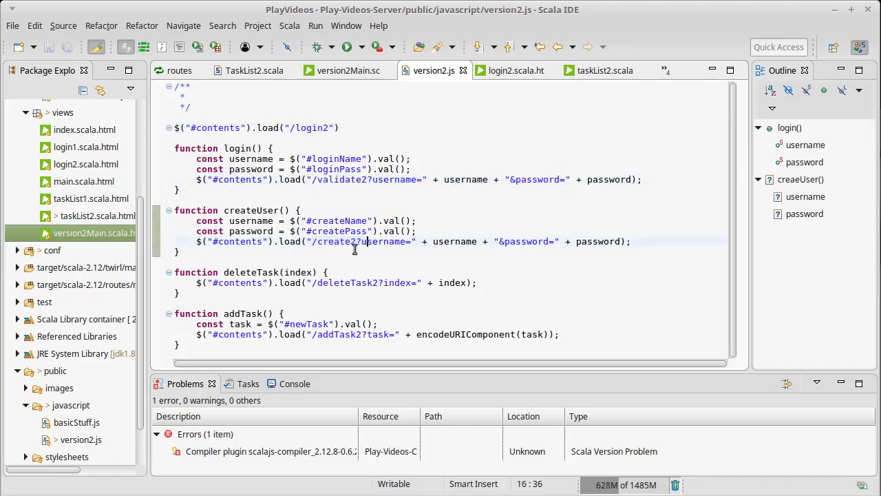
left_click(179, 70)
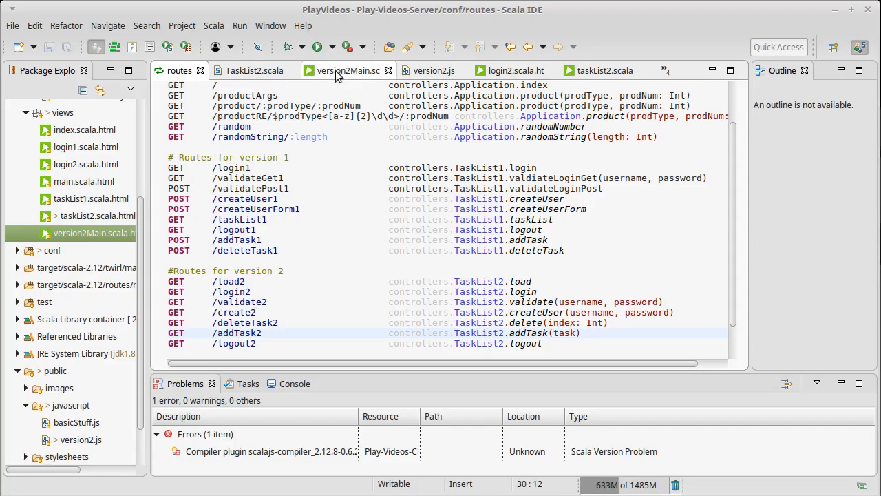
left_click(429, 70)
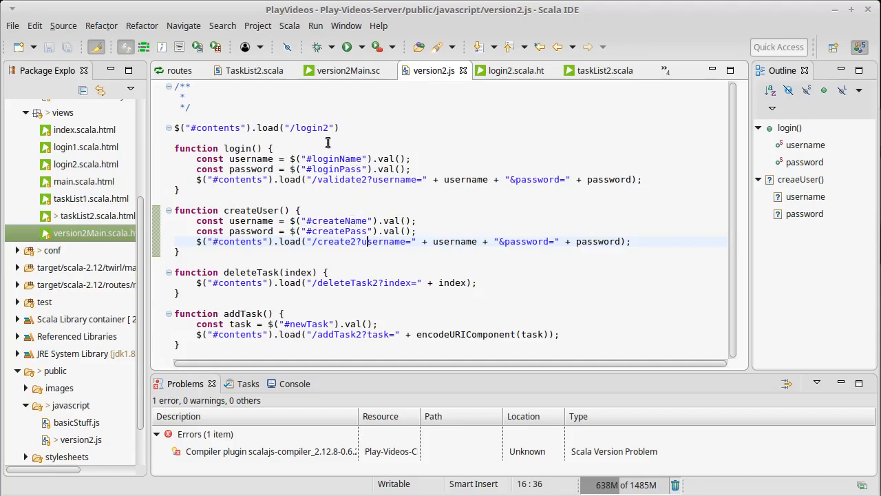
mouse_move(325, 142)
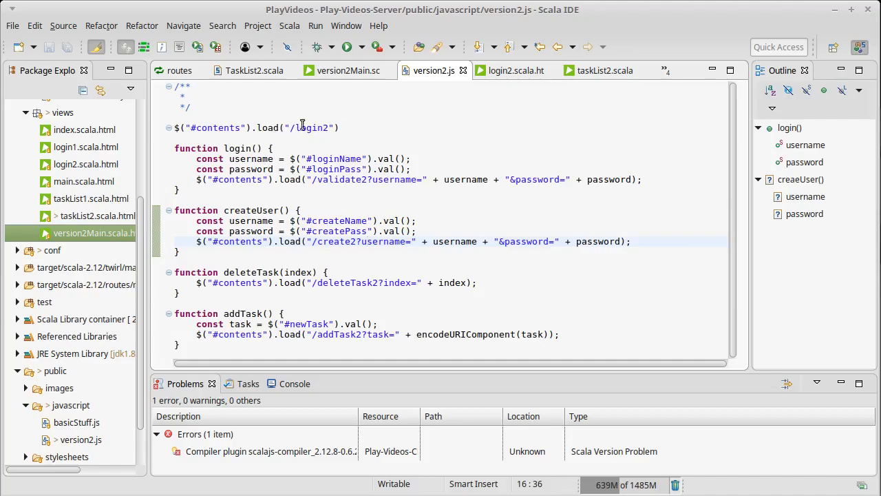
Compare the /login2 load into contents with version2Main's contents element and script tag.
triple_click(259, 127)
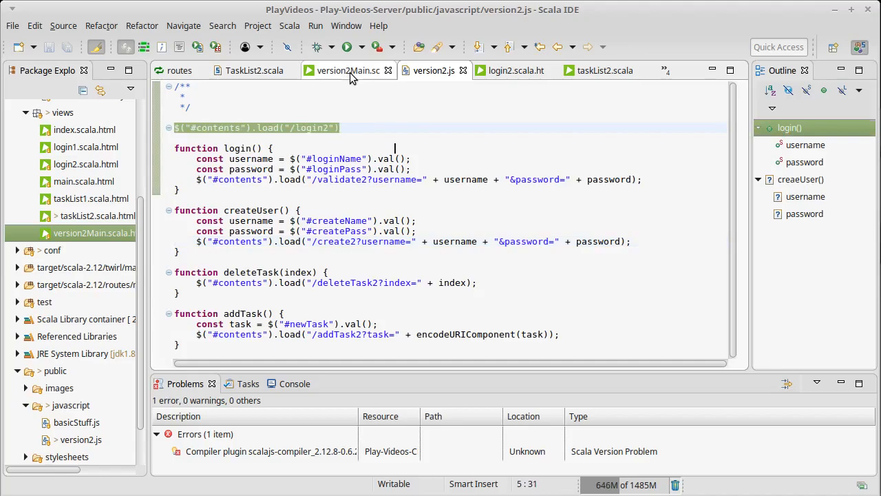
left_click(349, 70)
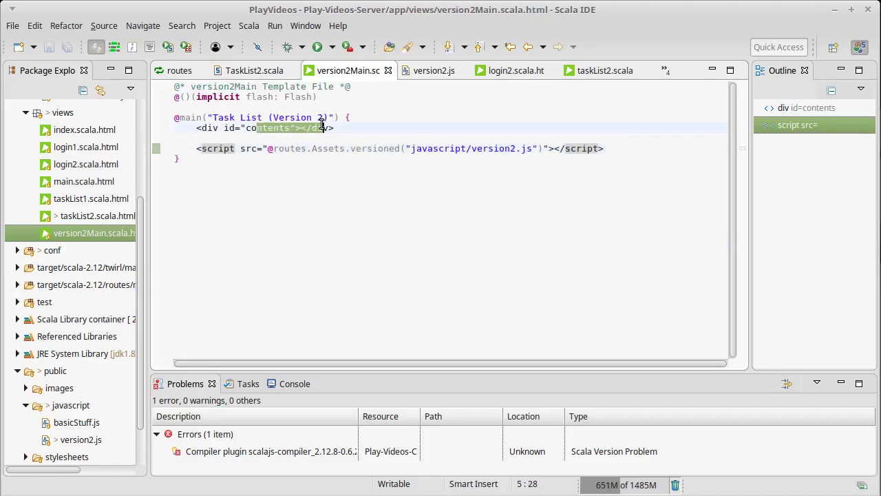
left_click(435, 70)
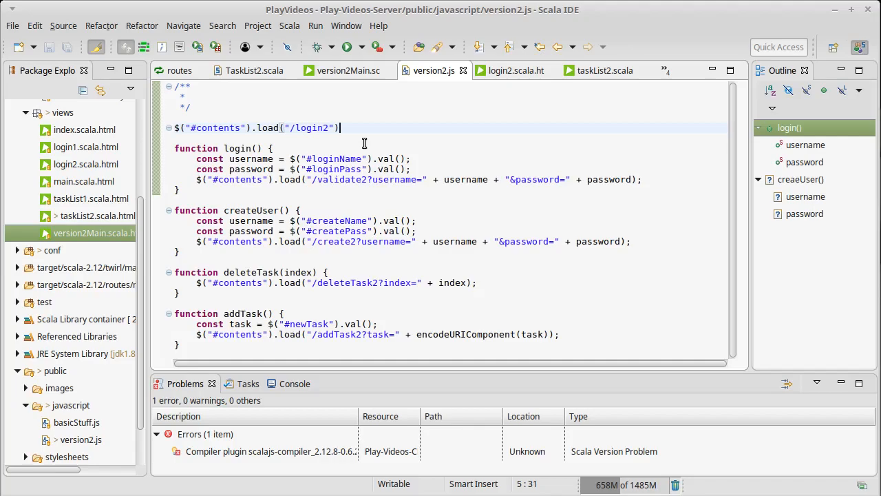
key("BackSpace")
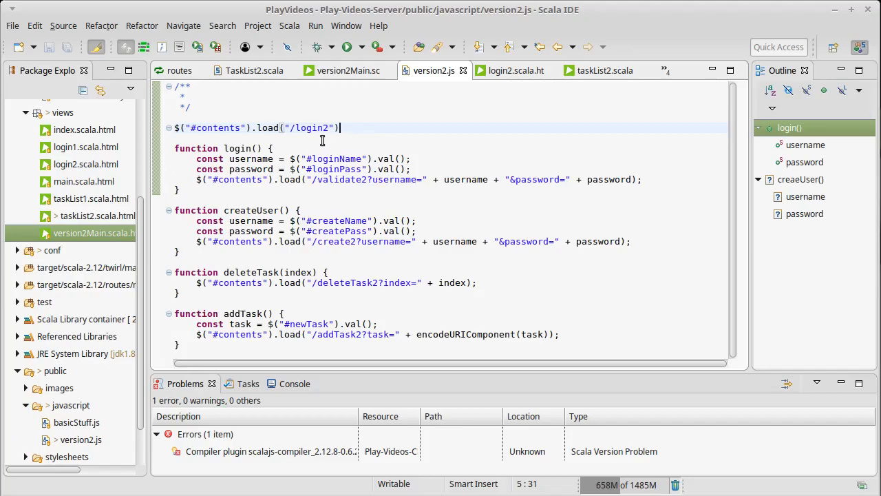
mouse_move(347, 146)
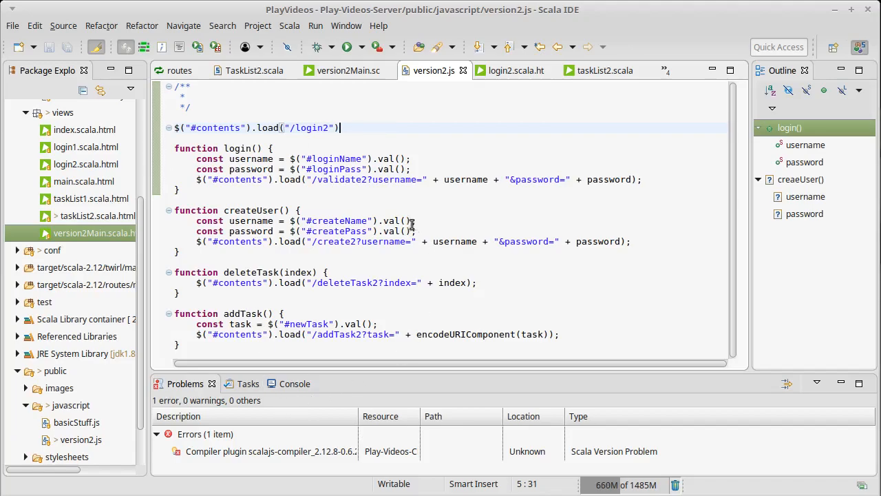
mouse_move(426, 224)
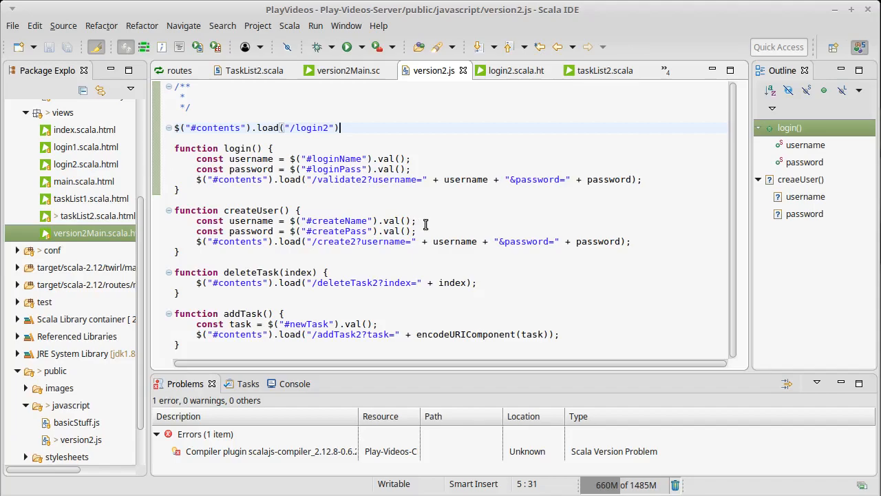